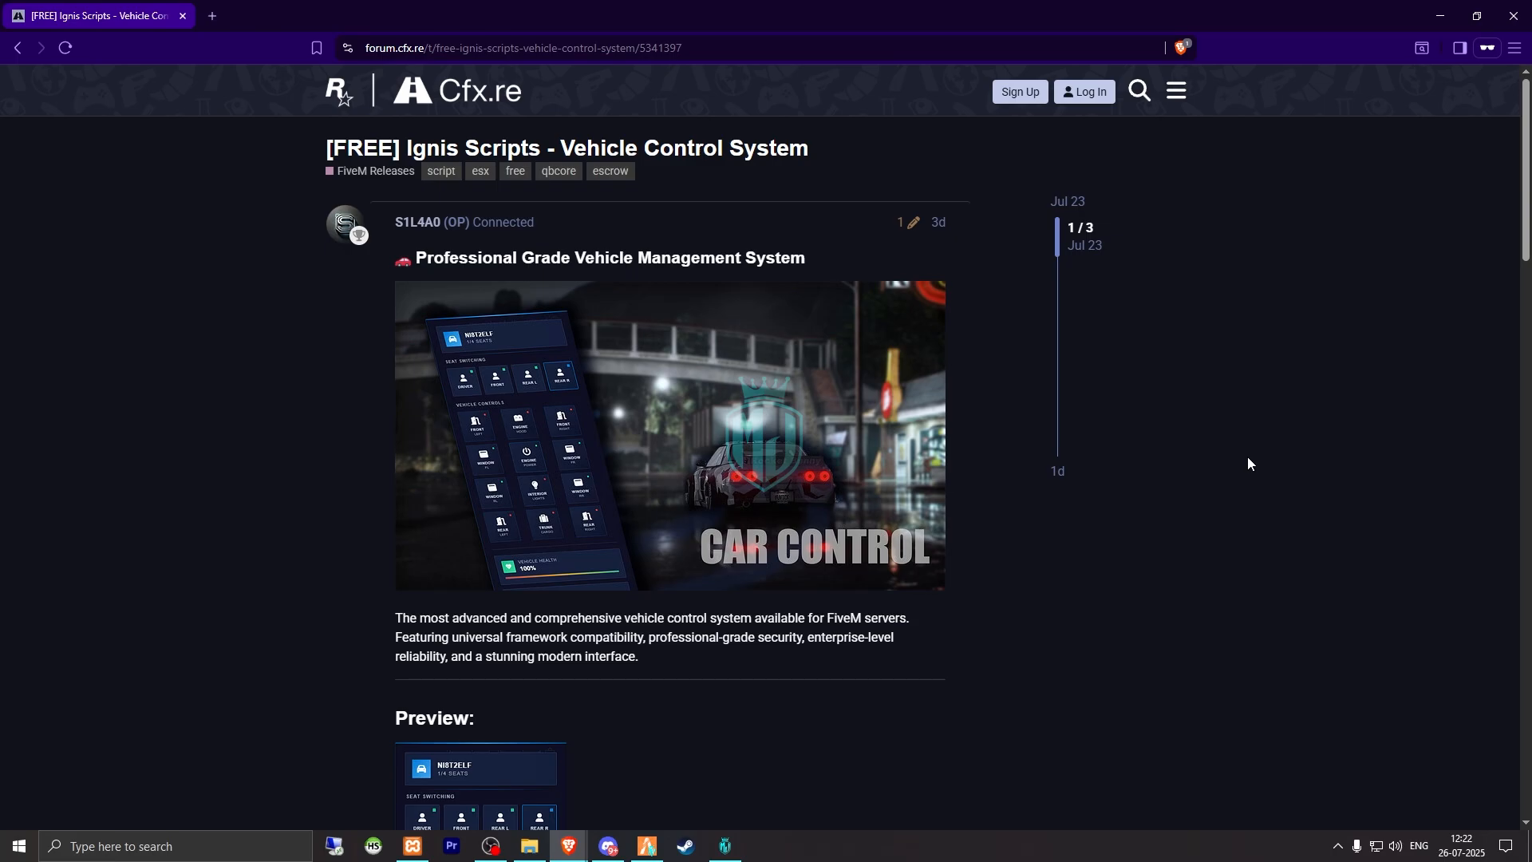
{"action": "mouse_move", "coordinate": [608, 171]}
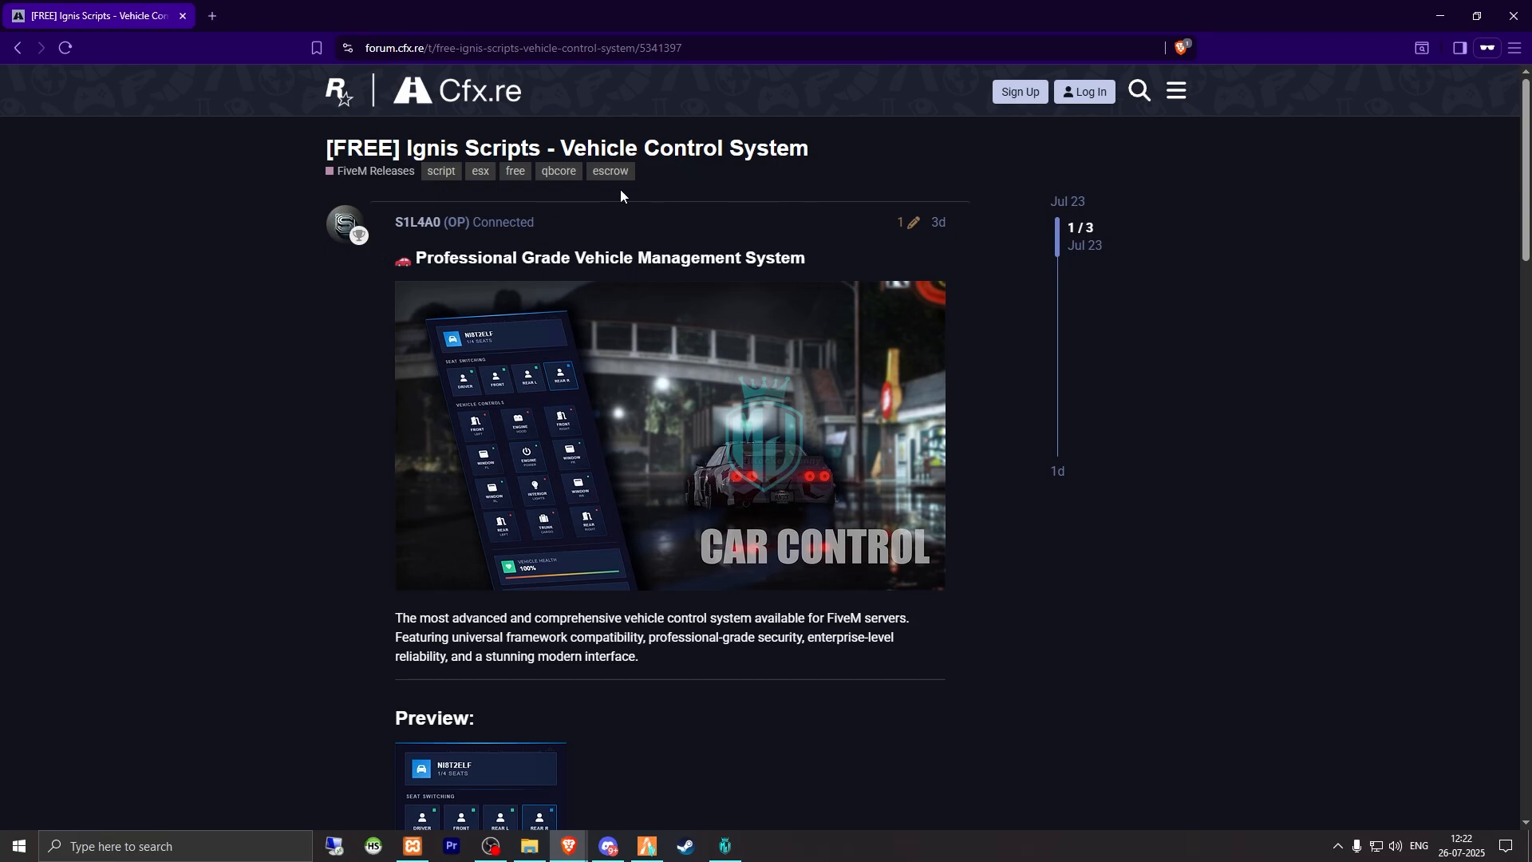
Step: Scroll through the Cfx.re forum post and follow the Tebex link under Download
{"action": "scroll", "scroll_direction": "down", "scroll_amount": 3}
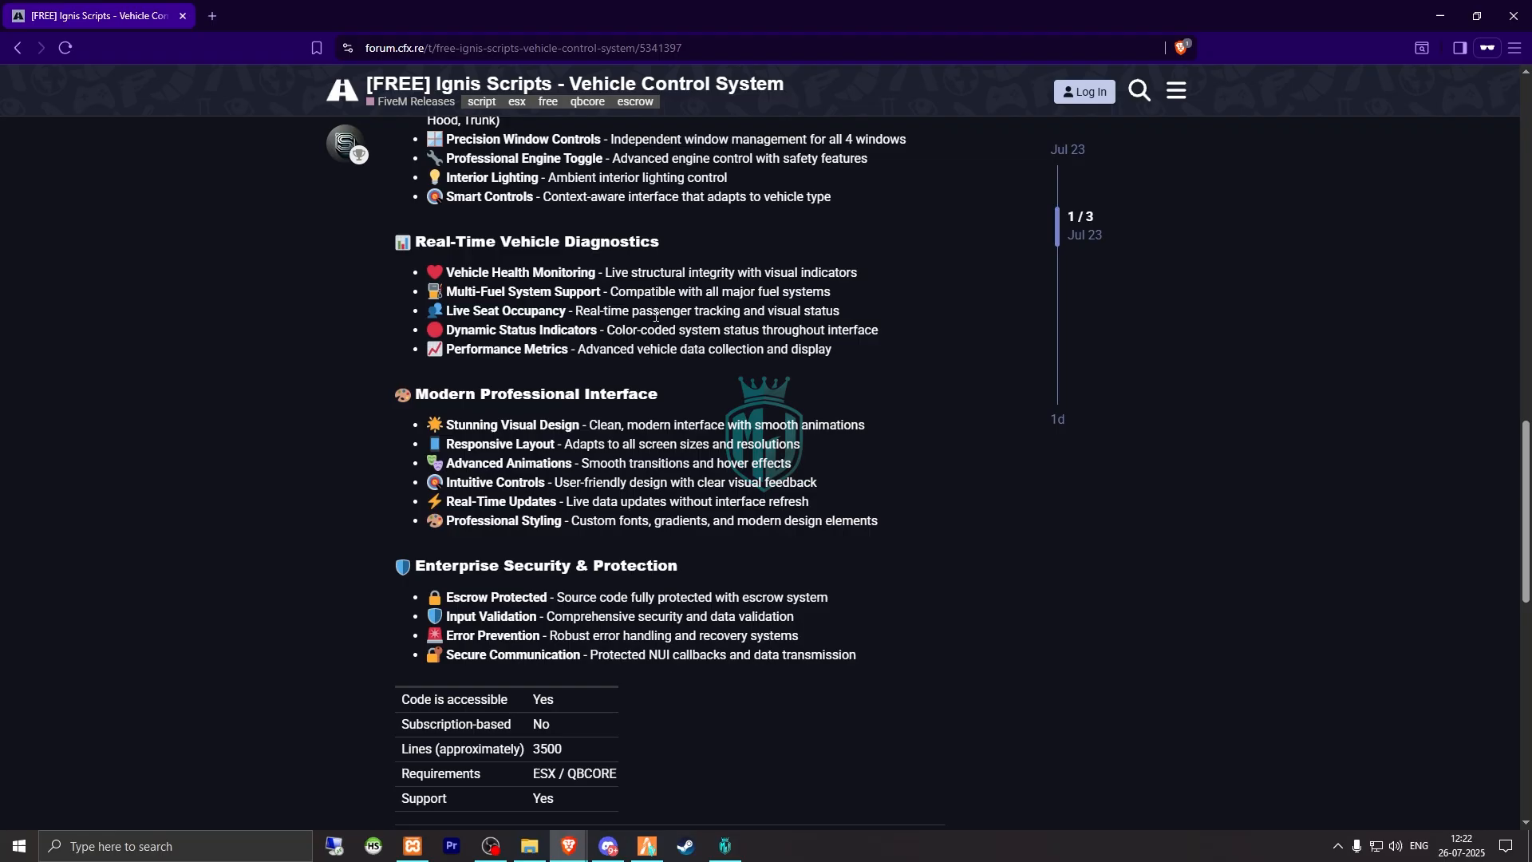
{"action": "mouse_move", "coordinate": [809, 416]}
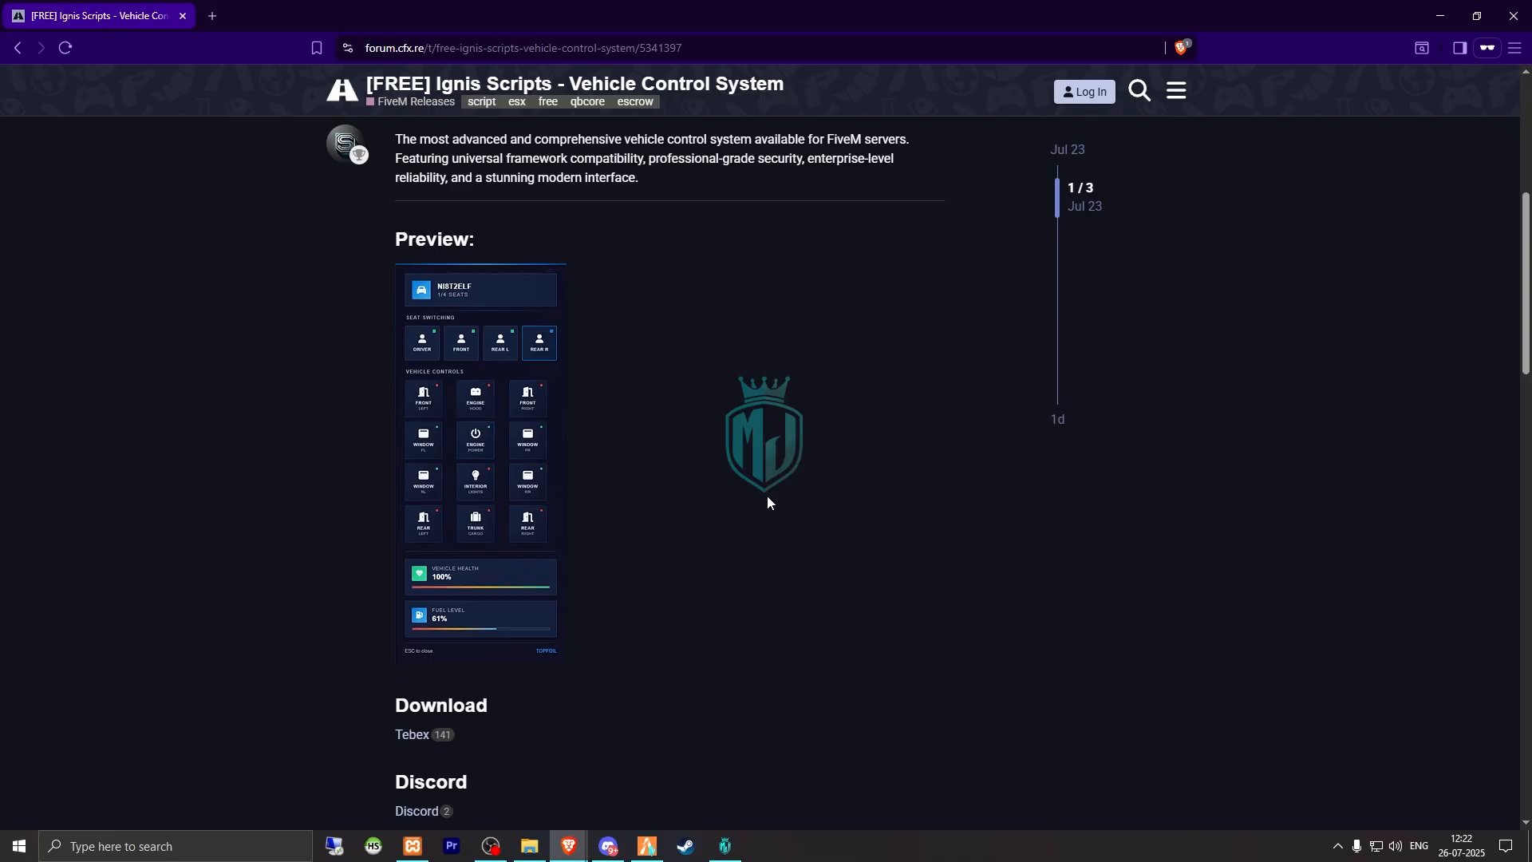
{"action": "left_click", "coordinate": [412, 738]}
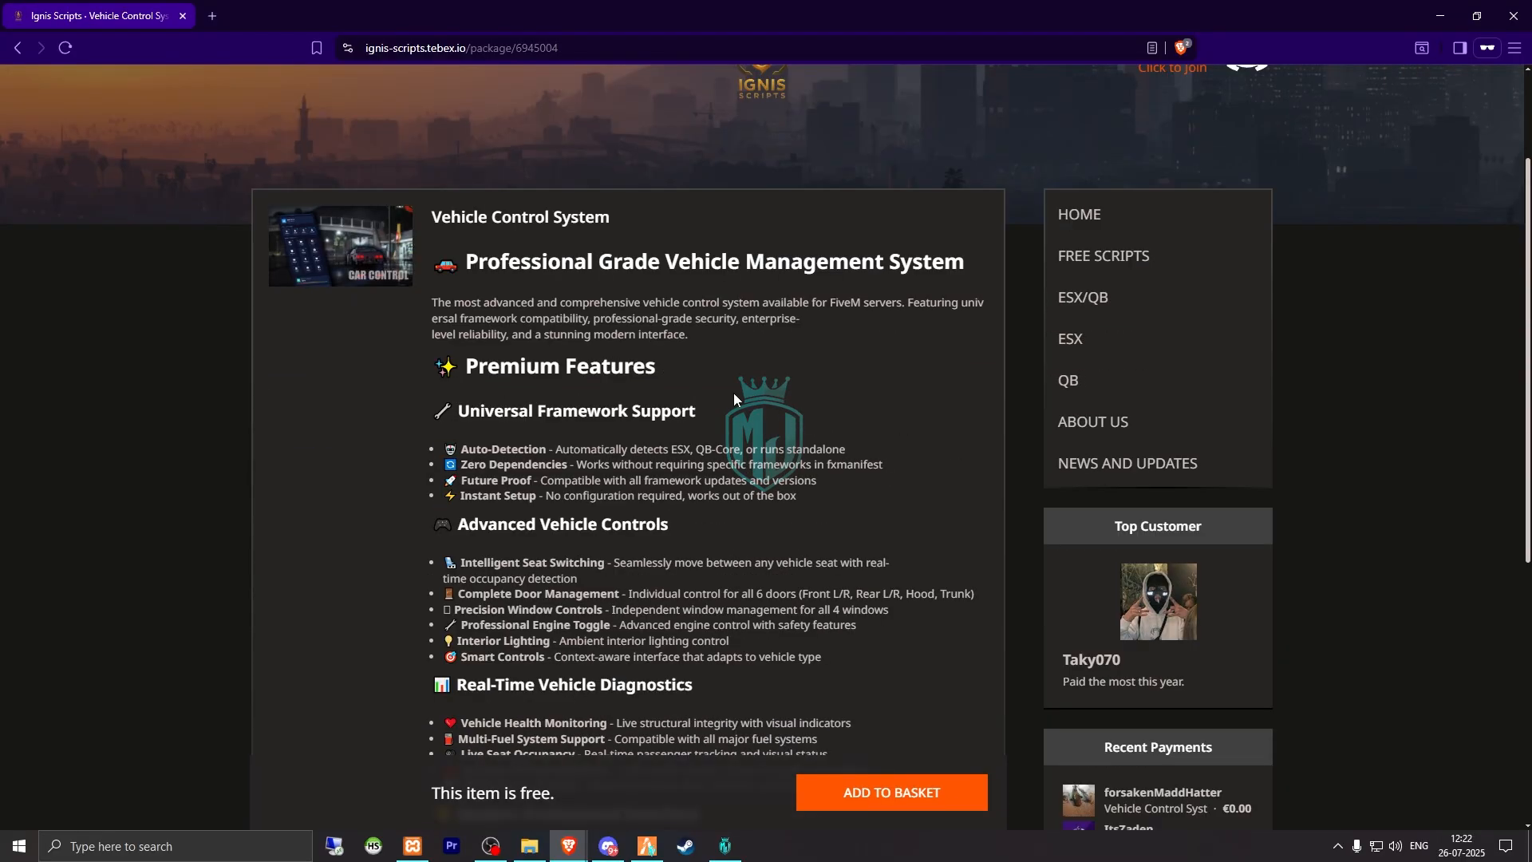
{"action": "mouse_move", "coordinate": [920, 608]}
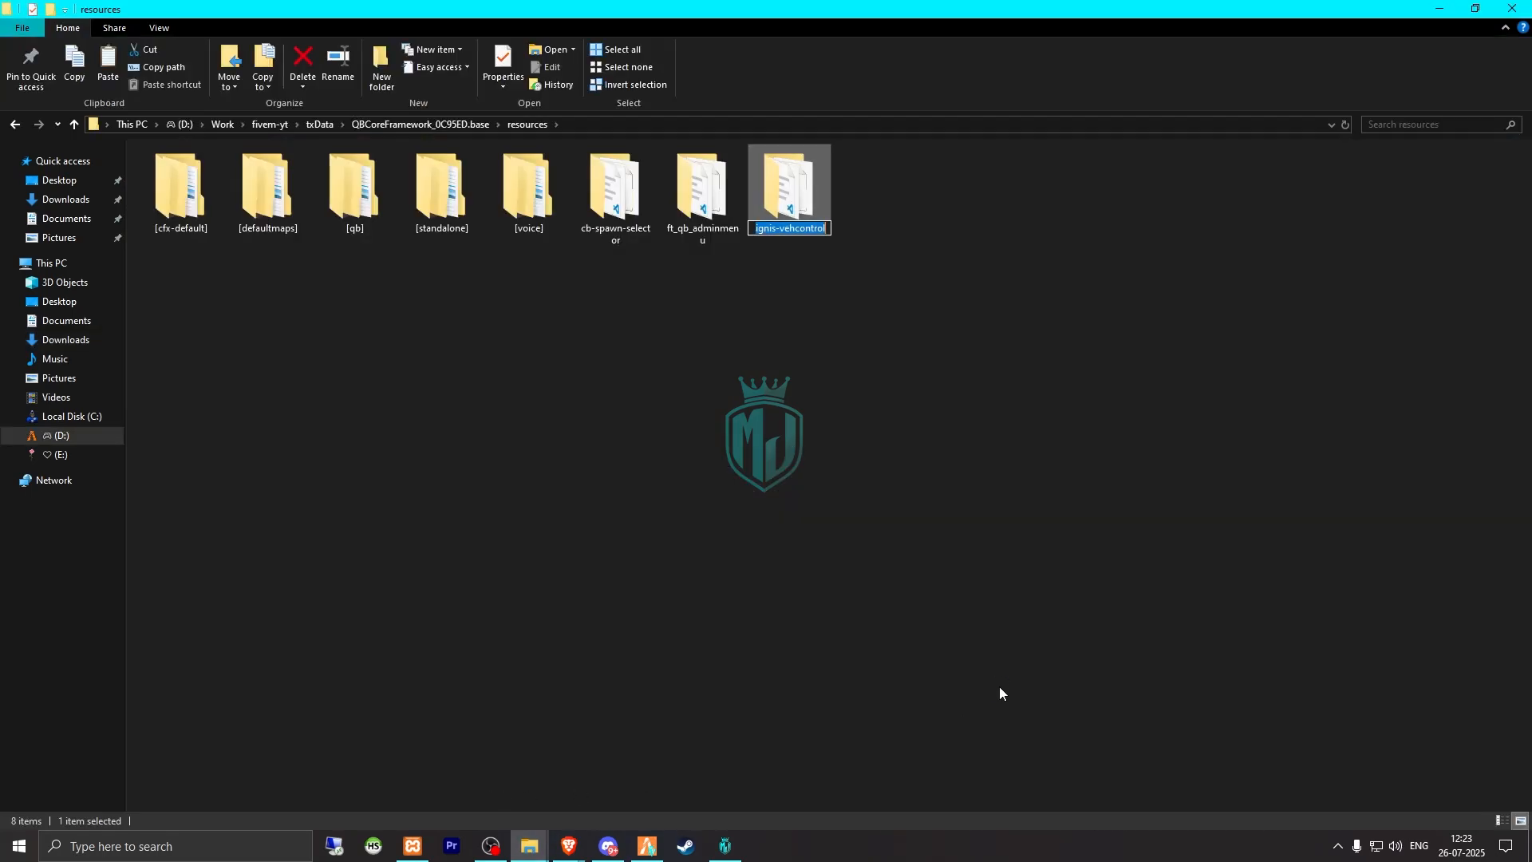
Step: Return to the QBCoreFramework folder and open server.cfg in VS Code
{"action": "left_click", "coordinate": [72, 124]}
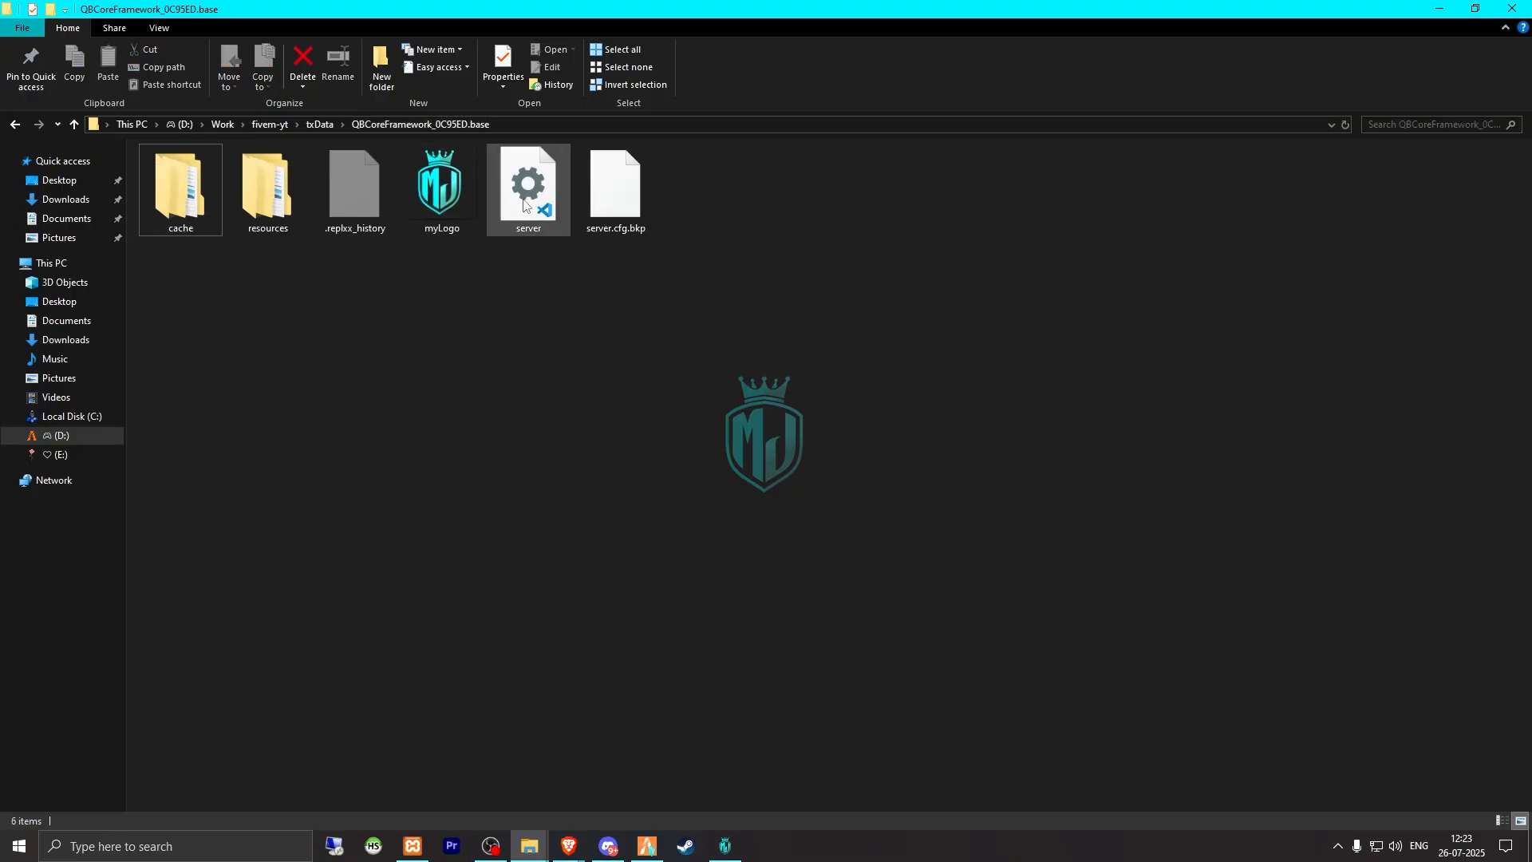
{"action": "left_click", "coordinate": [528, 186]}
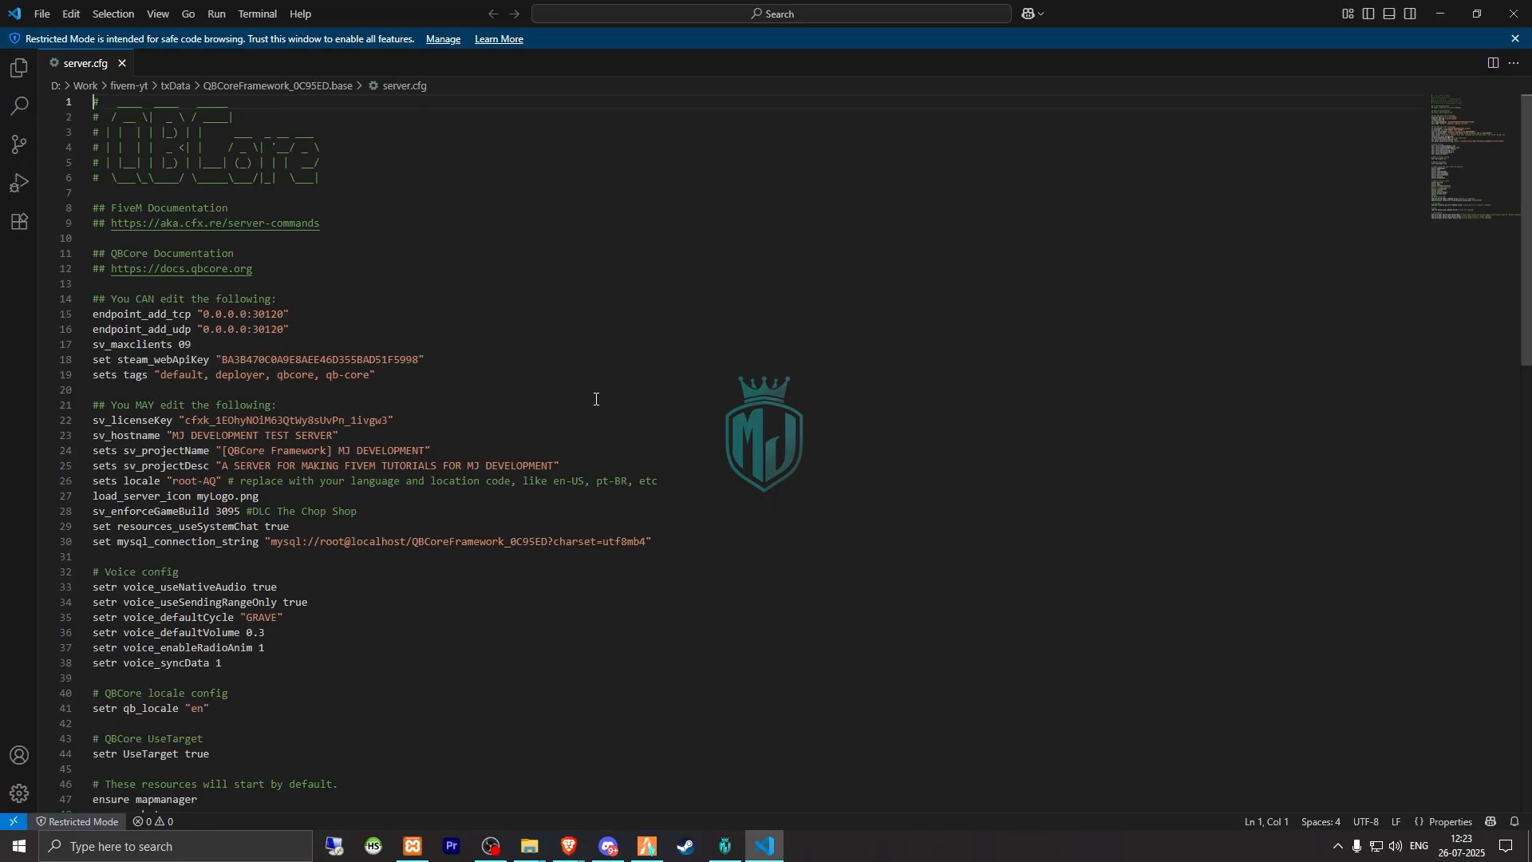
Step: Scroll server.cfg down to the ensure section listing default resources
{"action": "scroll", "scroll_direction": "down", "scroll_amount": 3}
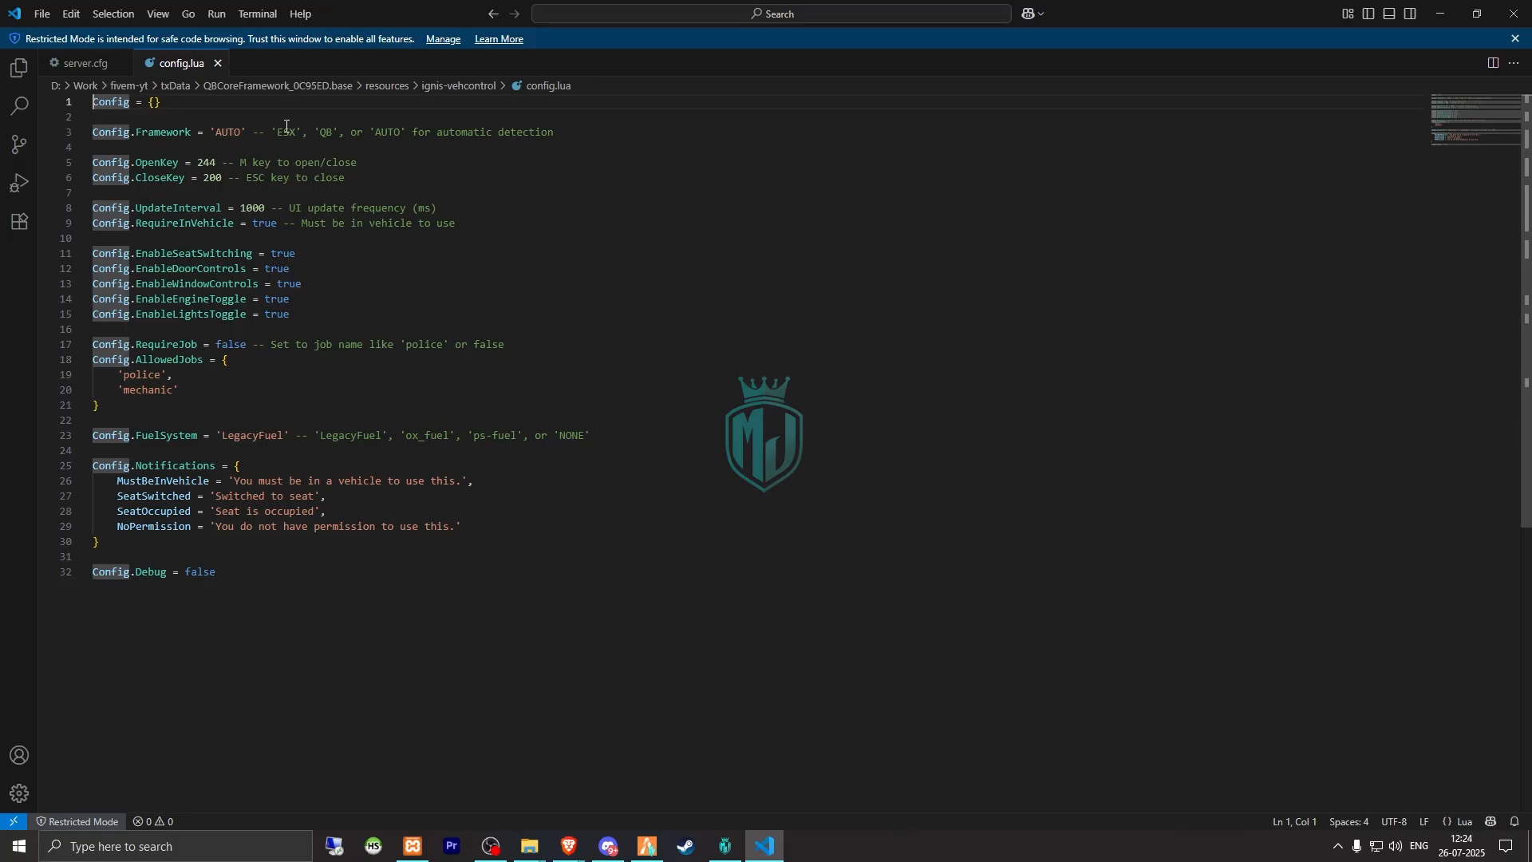
{"action": "mouse_move", "coordinate": [348, 139]}
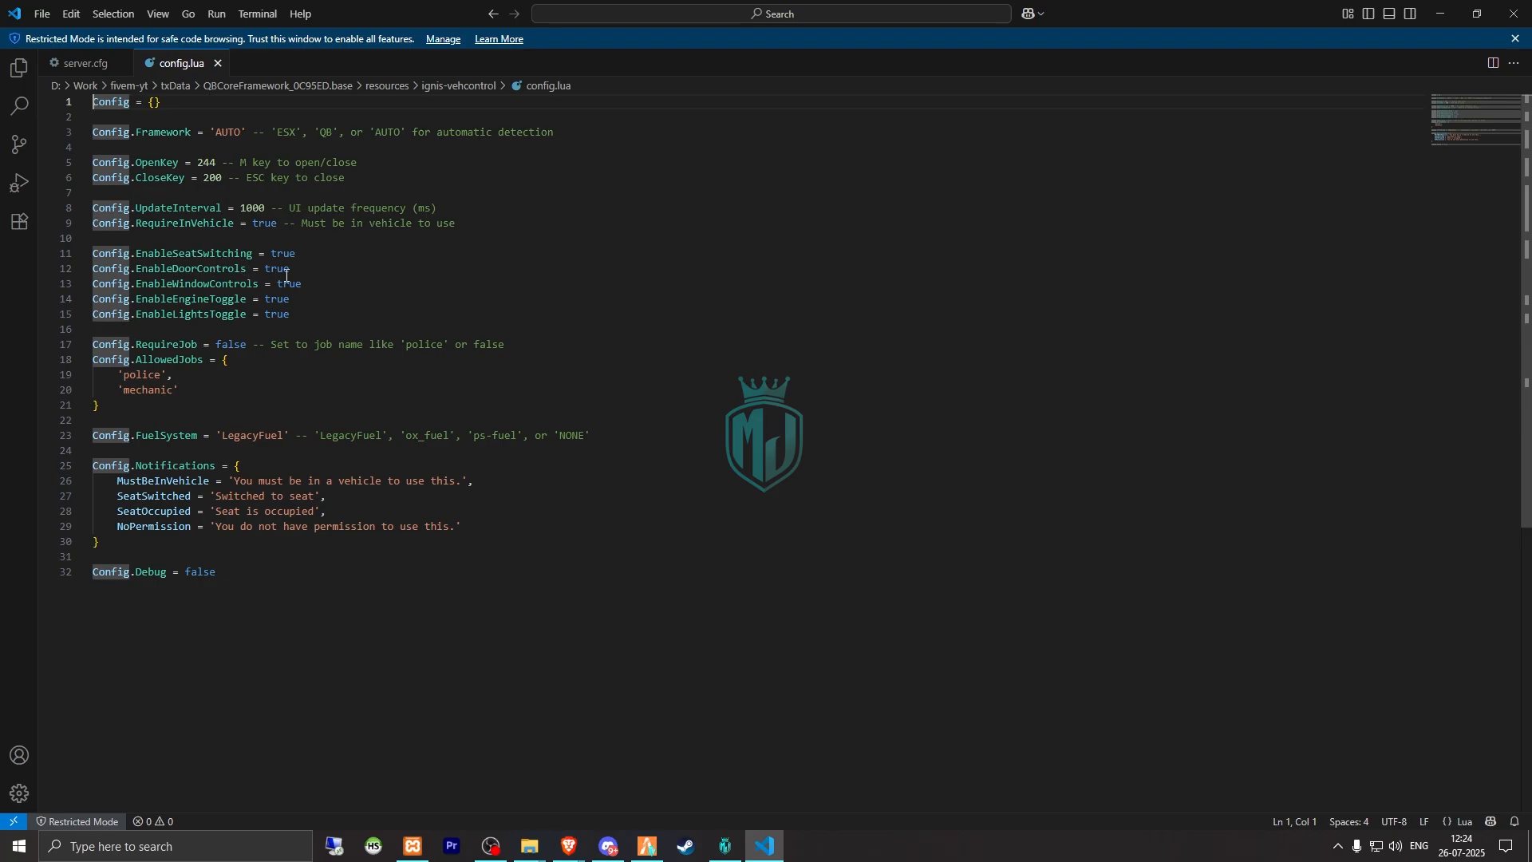
{"action": "mouse_move", "coordinate": [258, 295]}
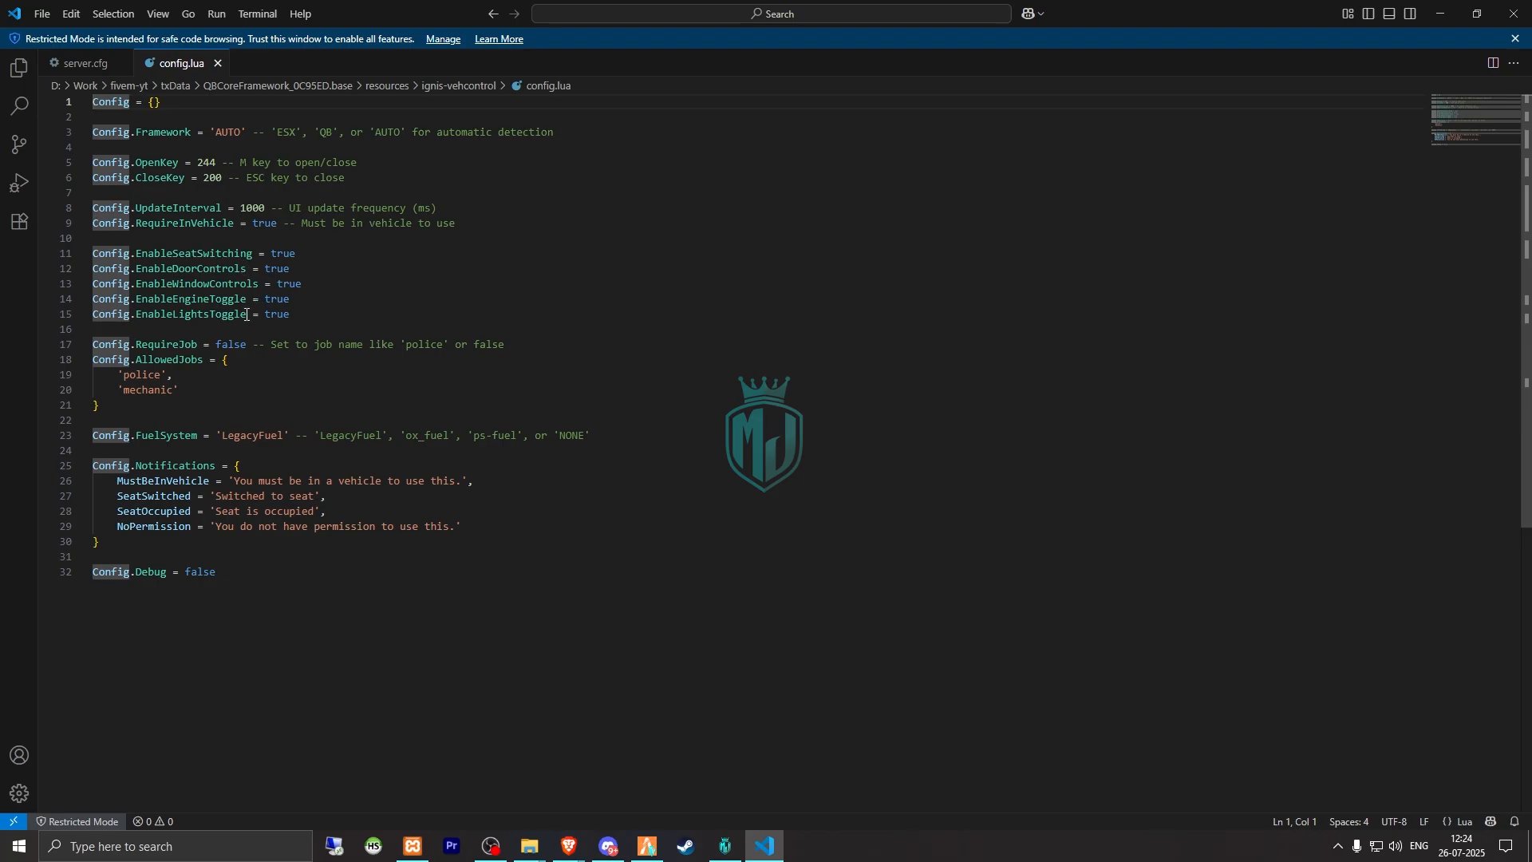
{"action": "mouse_move", "coordinate": [244, 162]}
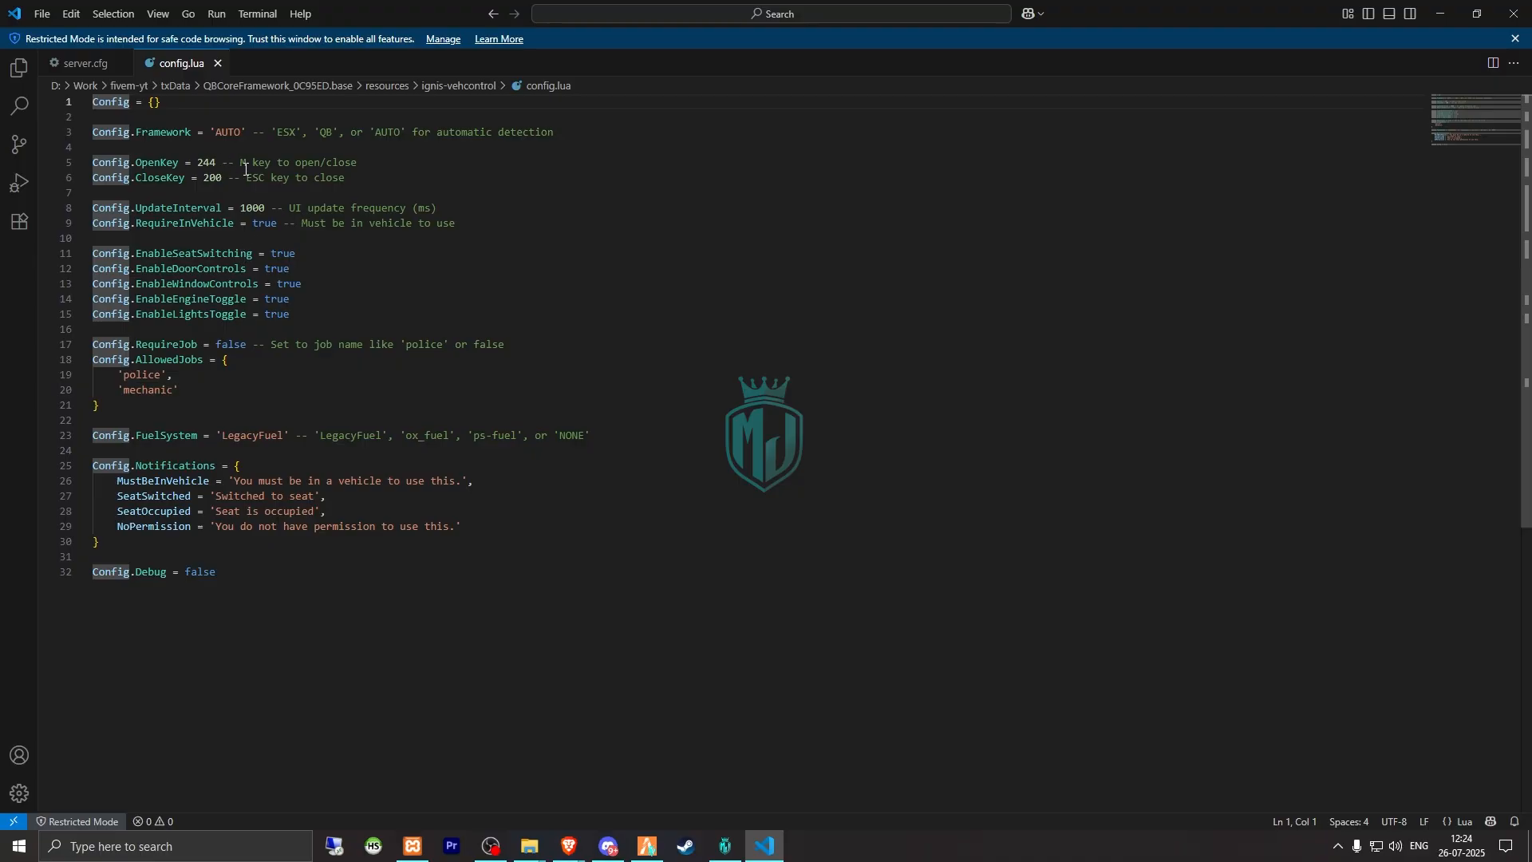
Step: Review ignis-vehcontrol config.lua, then restart the server from txAdmin and confirm
{"action": "double_click", "coordinate": [229, 344]}
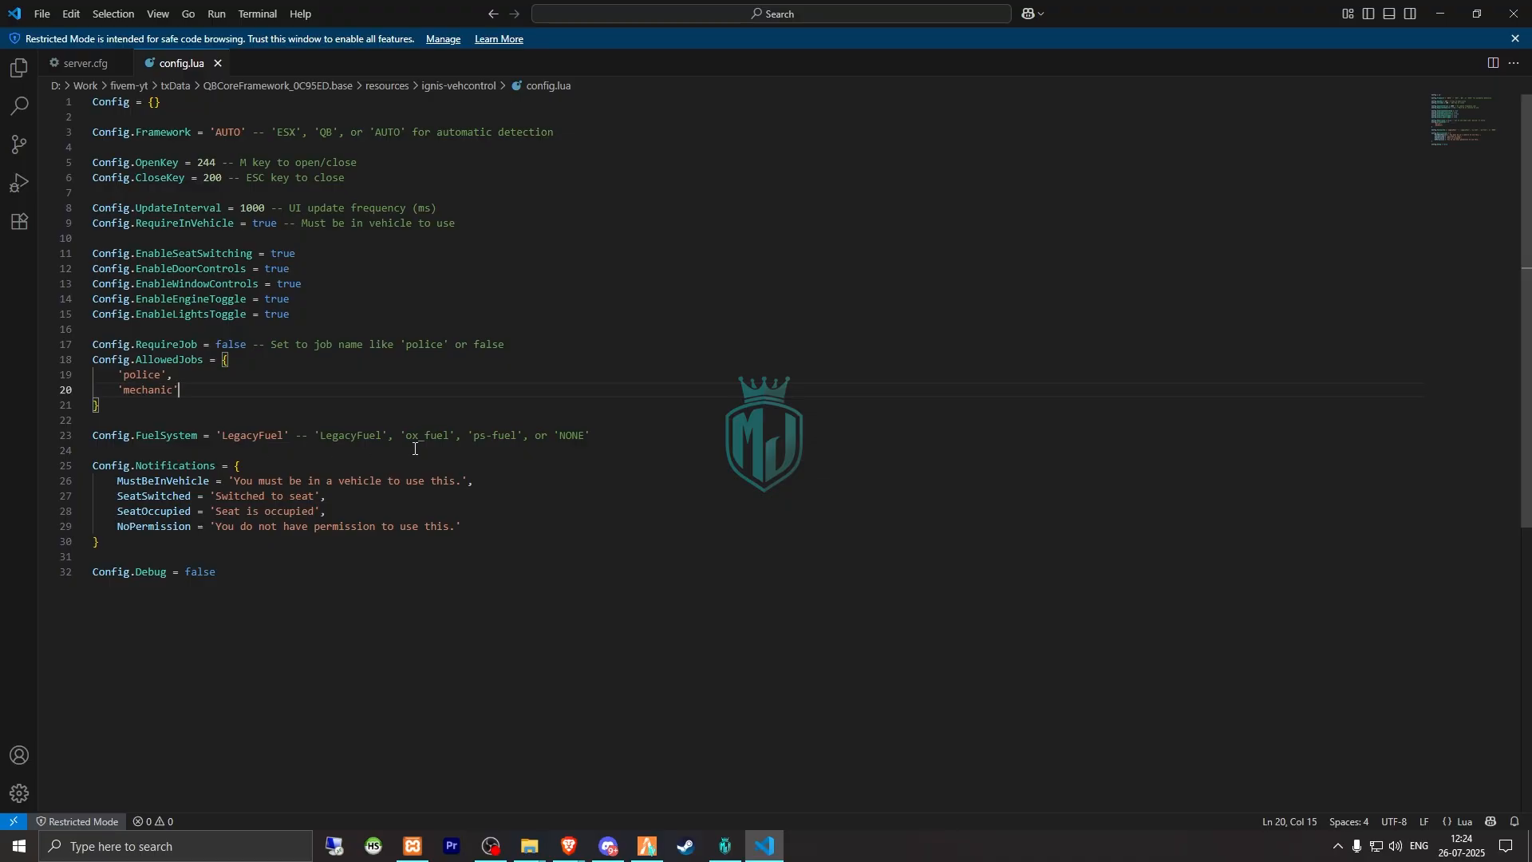
{"action": "mouse_move", "coordinate": [360, 435]}
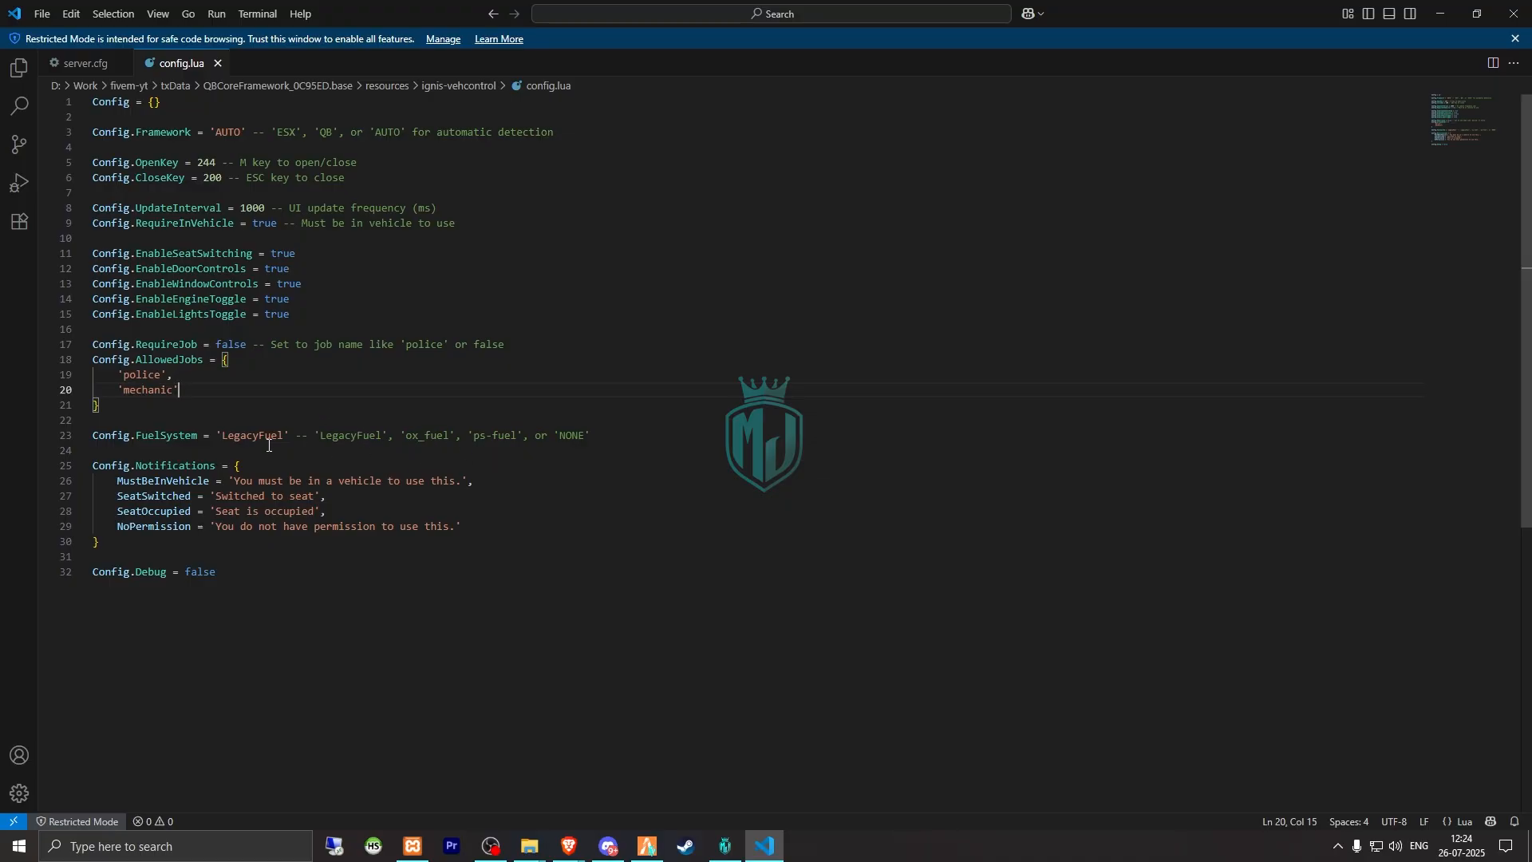
{"action": "mouse_move", "coordinate": [776, 829]}
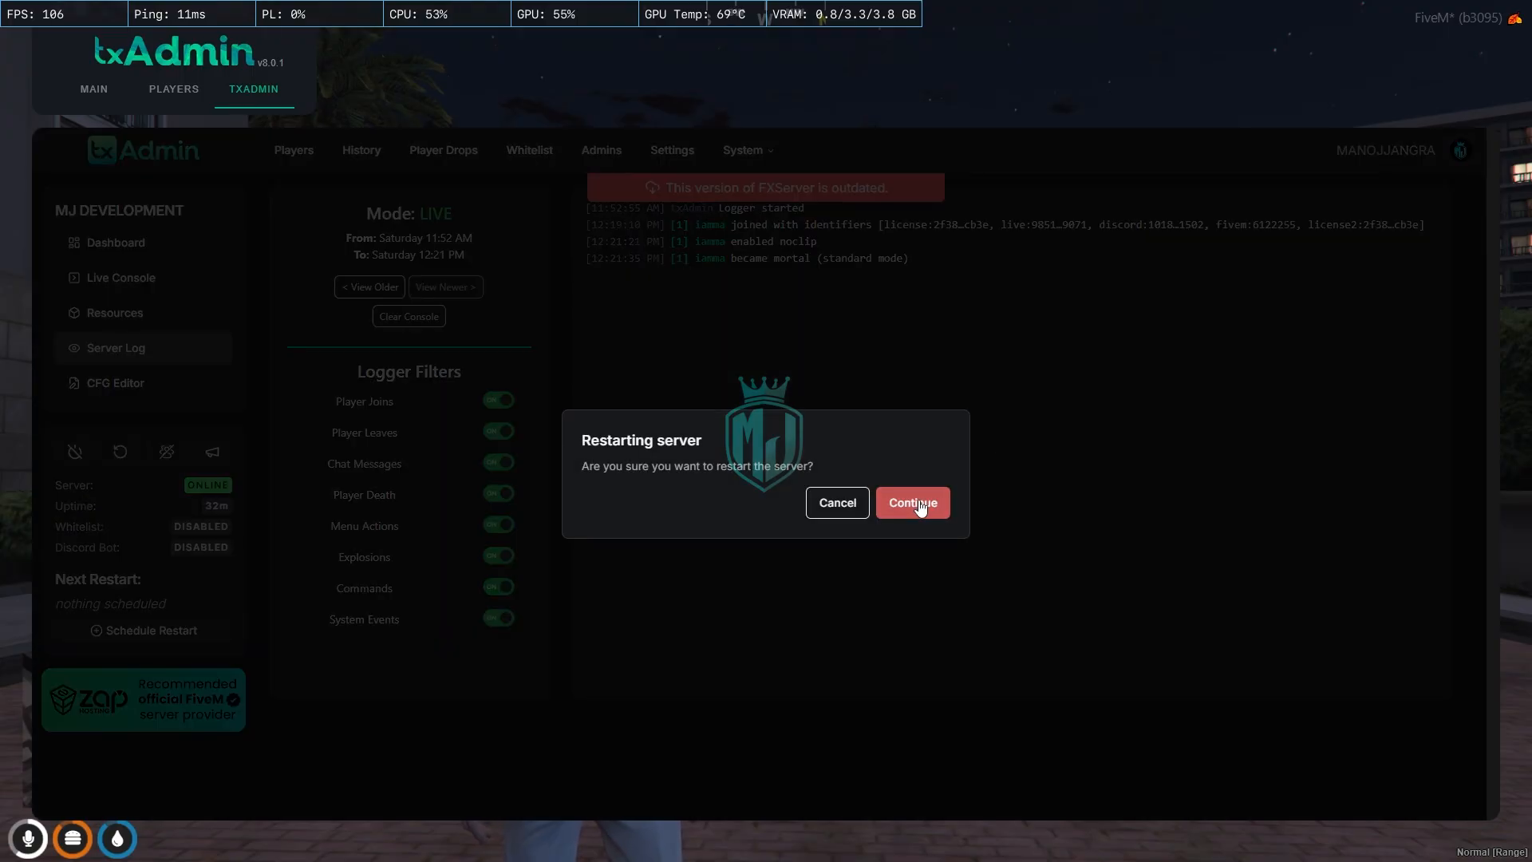
{"action": "left_click", "coordinate": [912, 503]}
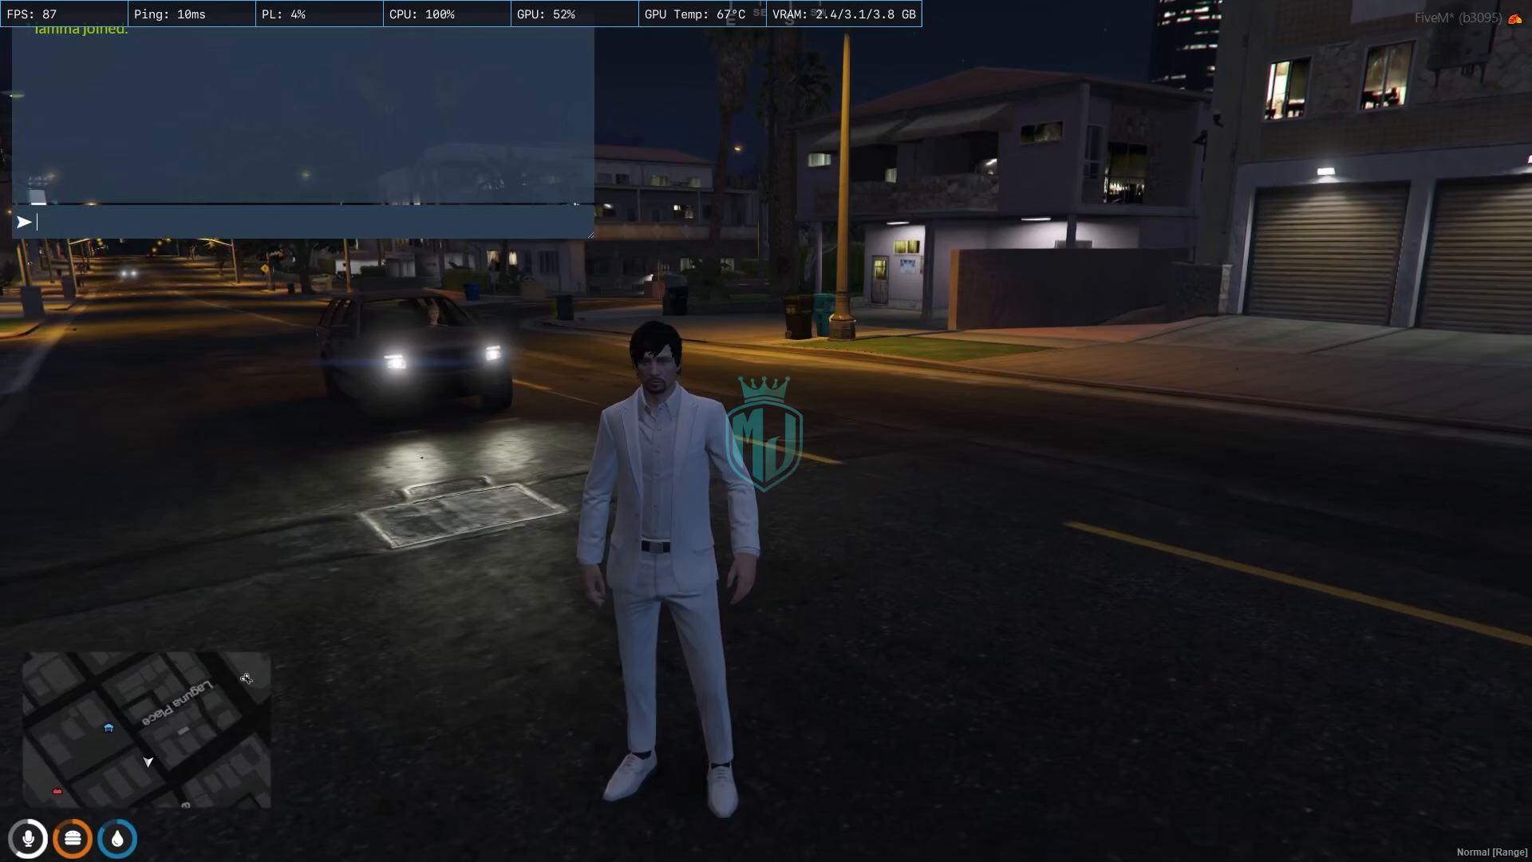
Step: Spawn a Baller via the /car chat command and walk into it
{"action": "type", "text": "/car b"}
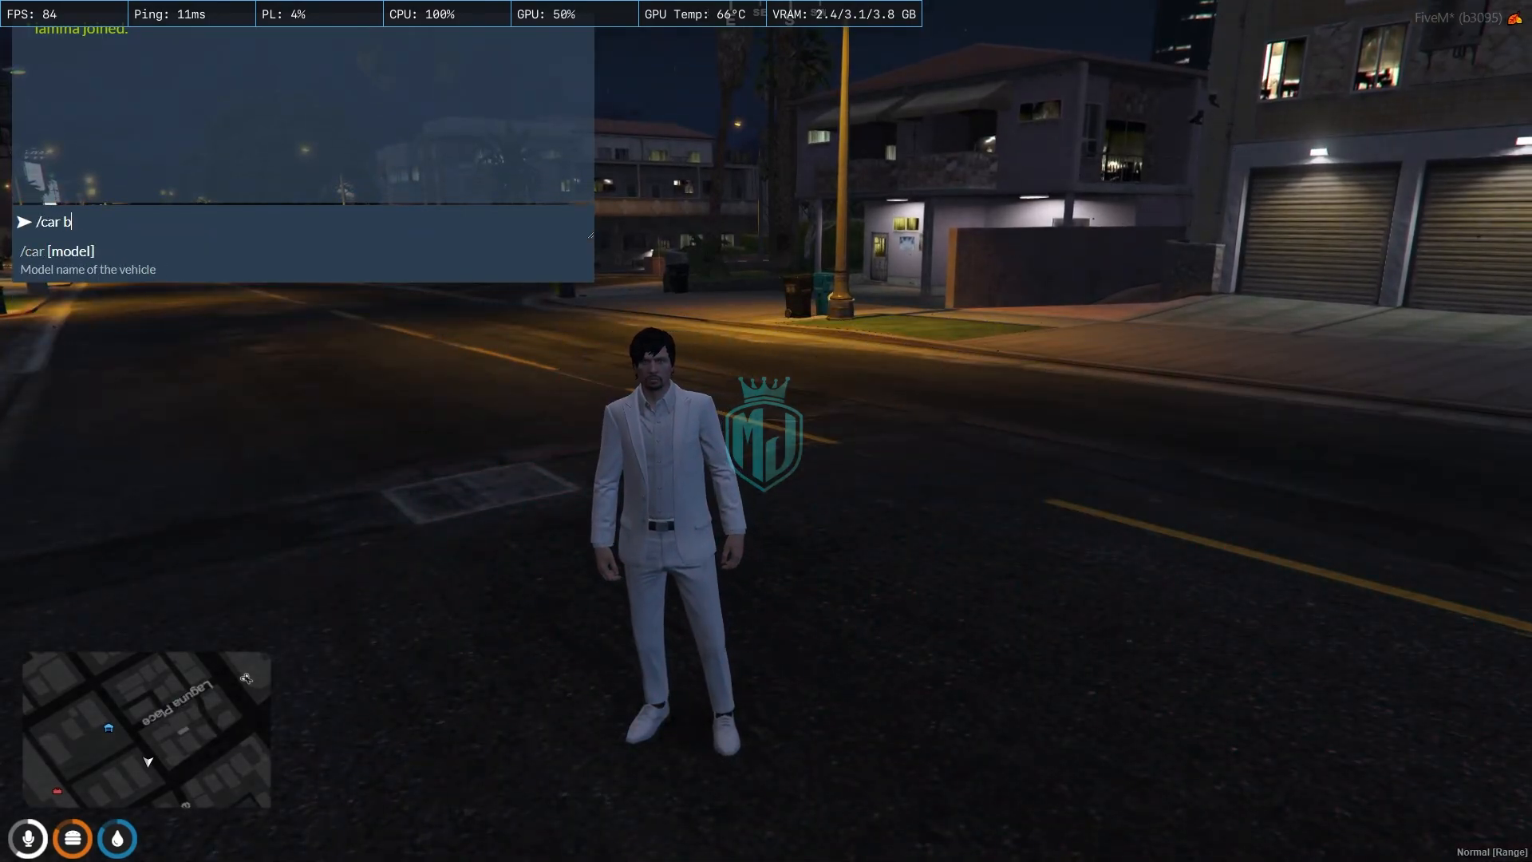
{"action": "key", "text": "enter"}
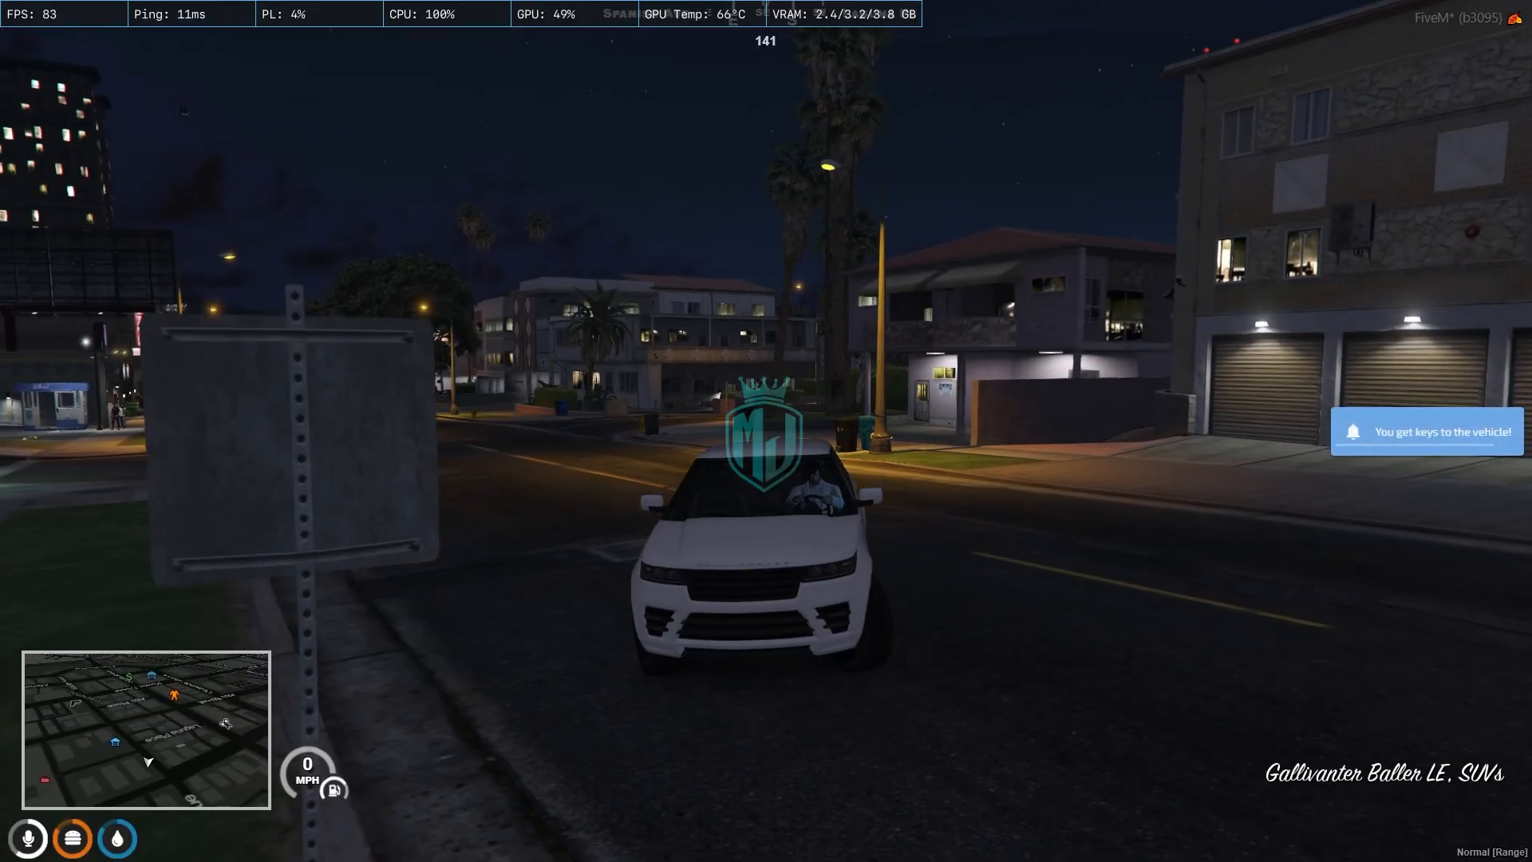
{"action": "key", "text": "w"}
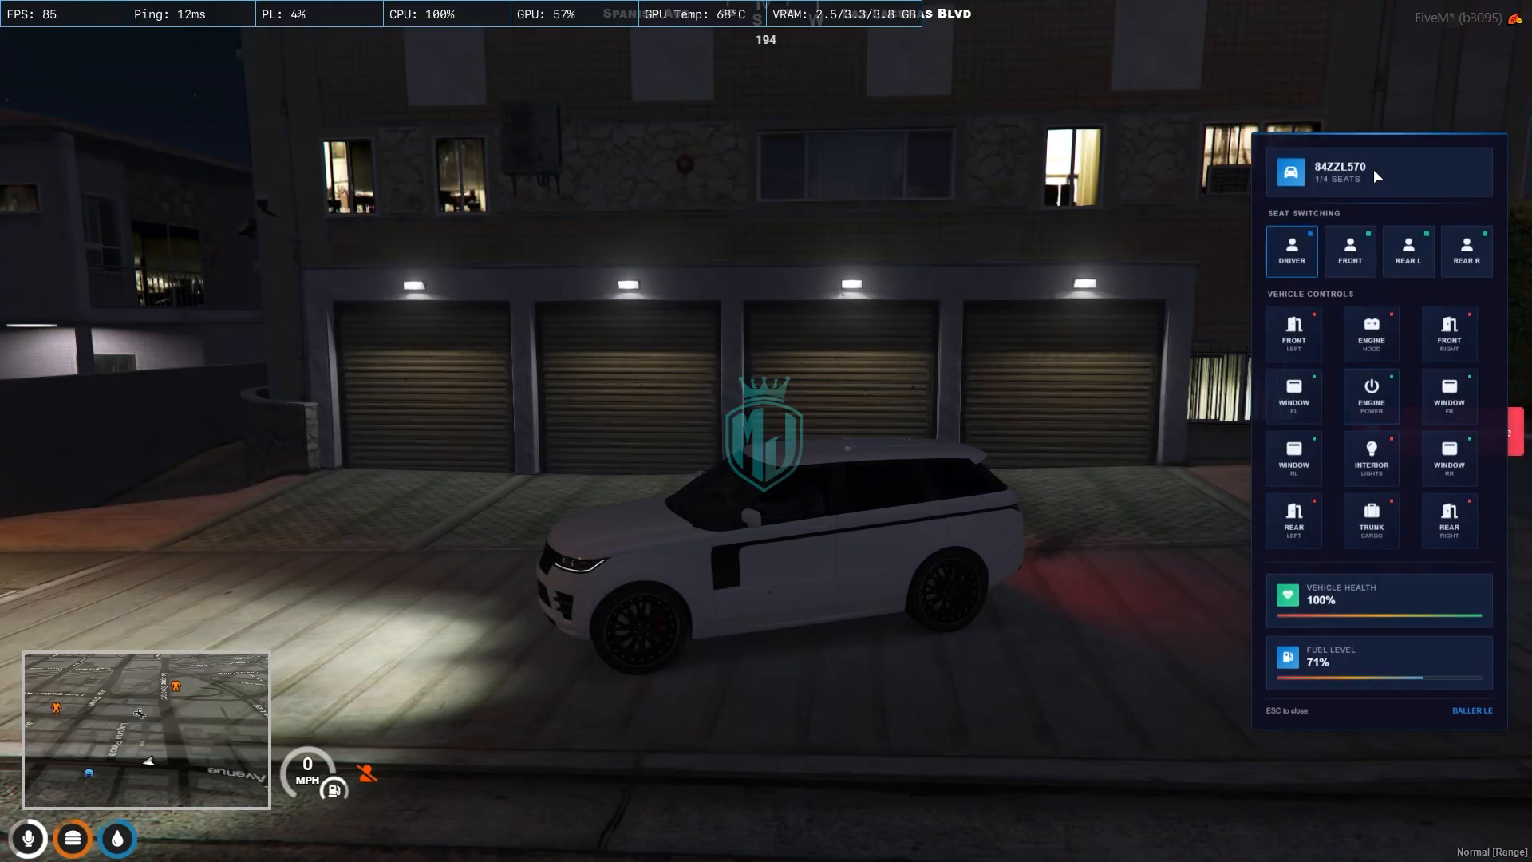
{"action": "mouse_move", "coordinate": [1320, 606]}
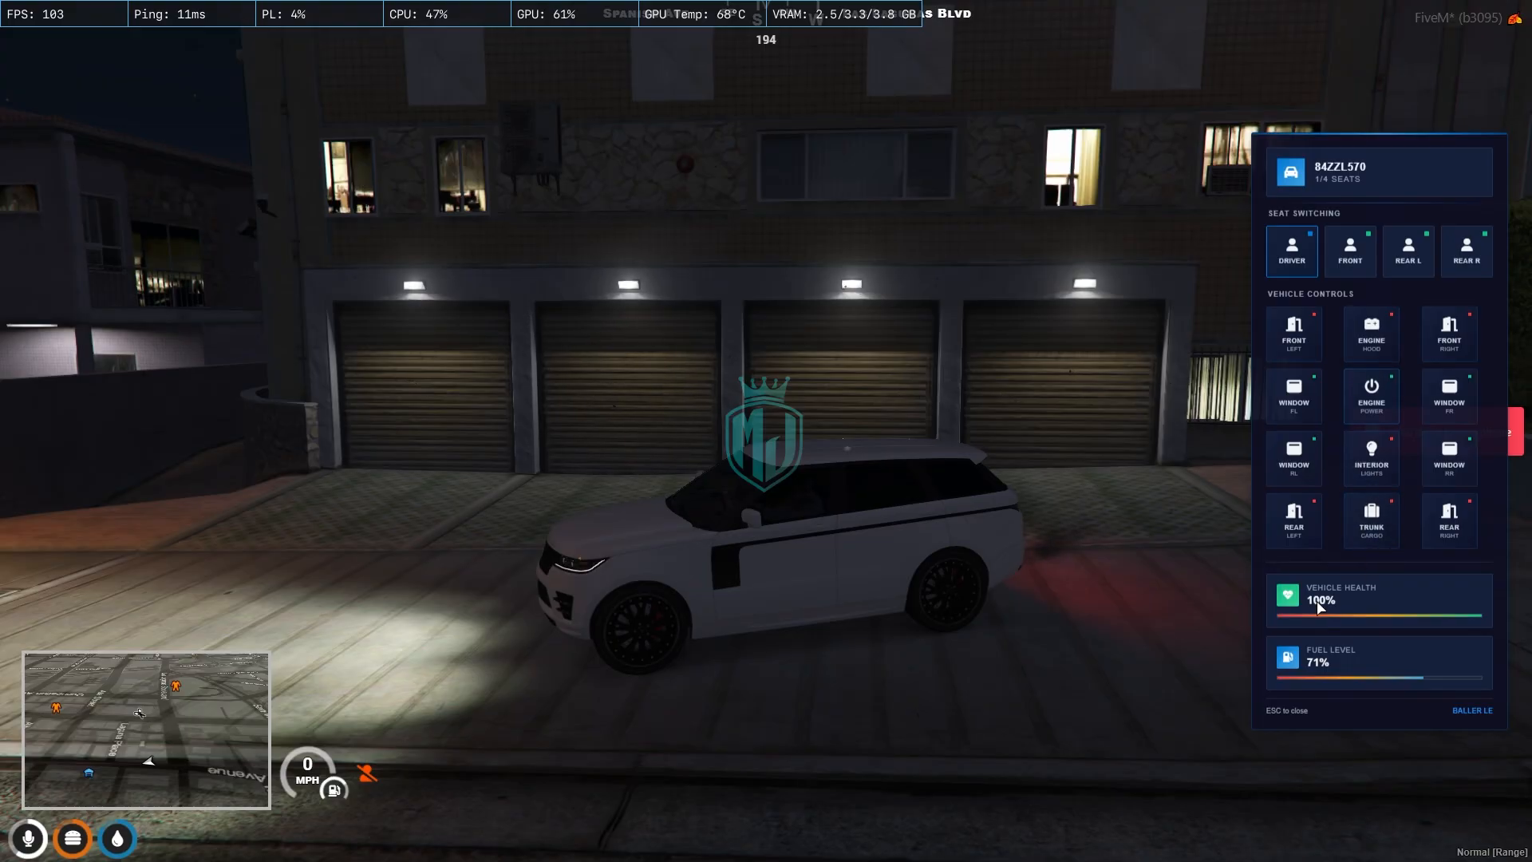
{"action": "mouse_move", "coordinate": [1322, 639]}
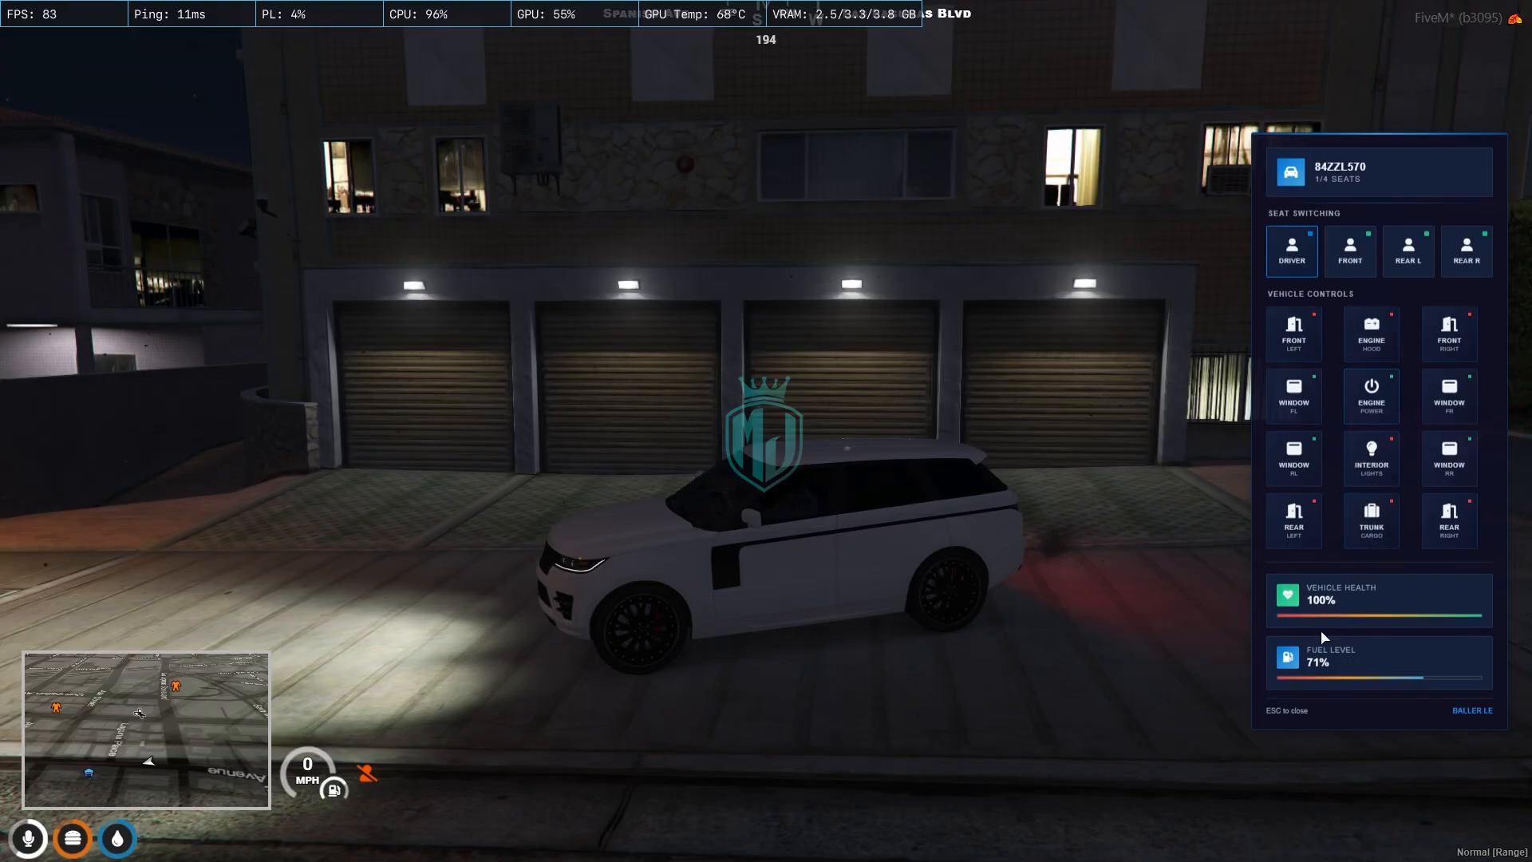
Step: Use the Ignis control panel buttons on the Baller LE with its seats, health and fuel shown
{"action": "left_click", "coordinate": [1293, 518]}
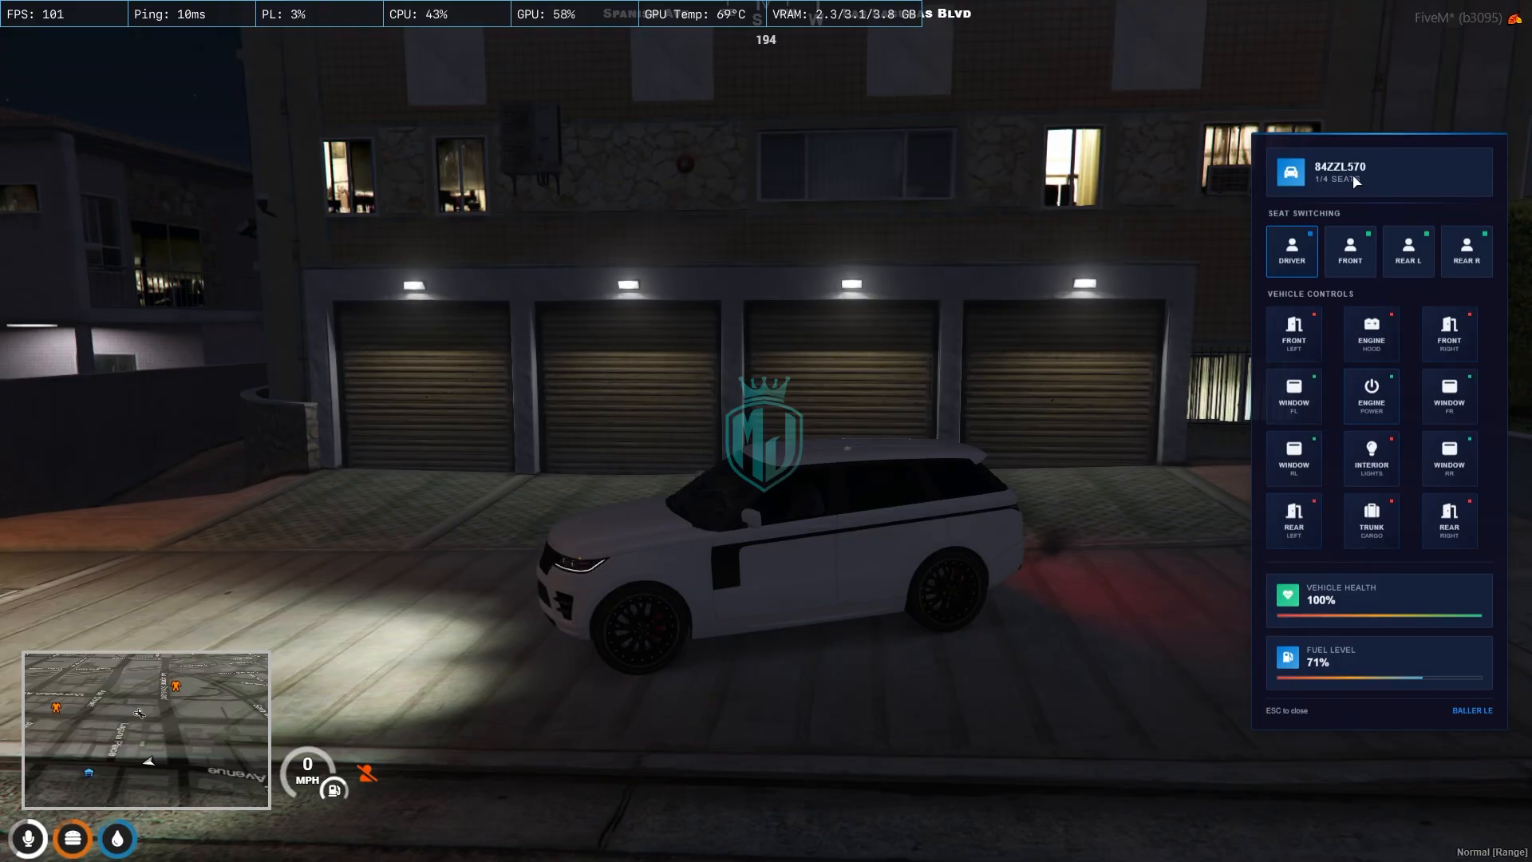
{"action": "left_click", "coordinate": [1351, 249]}
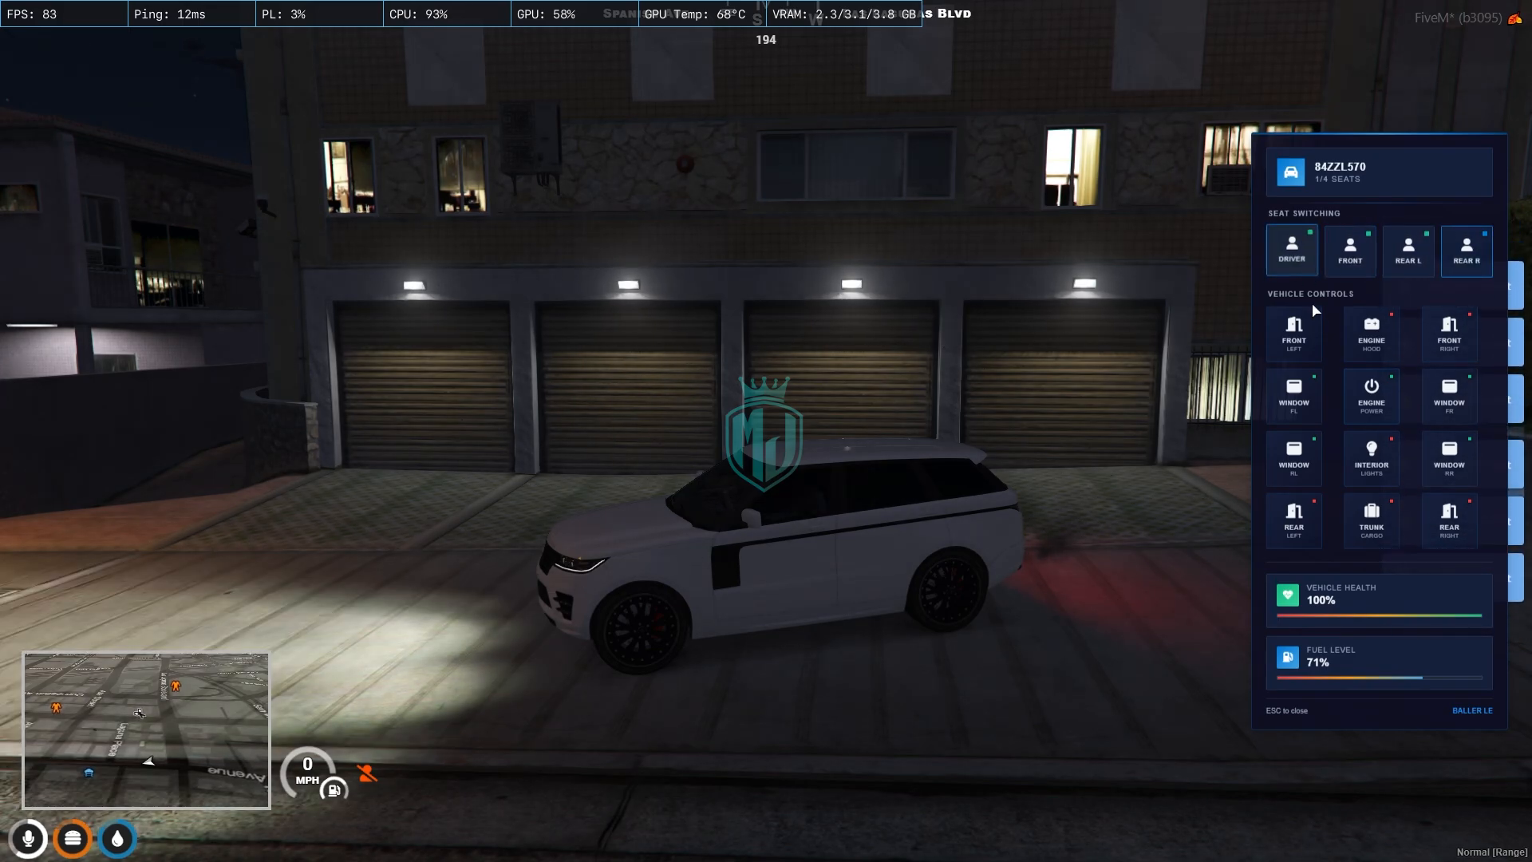
Step: Toggle the front left door, hood, rear left door and trunk from the Vehicle Controls grid
{"action": "left_click", "coordinate": [1451, 395]}
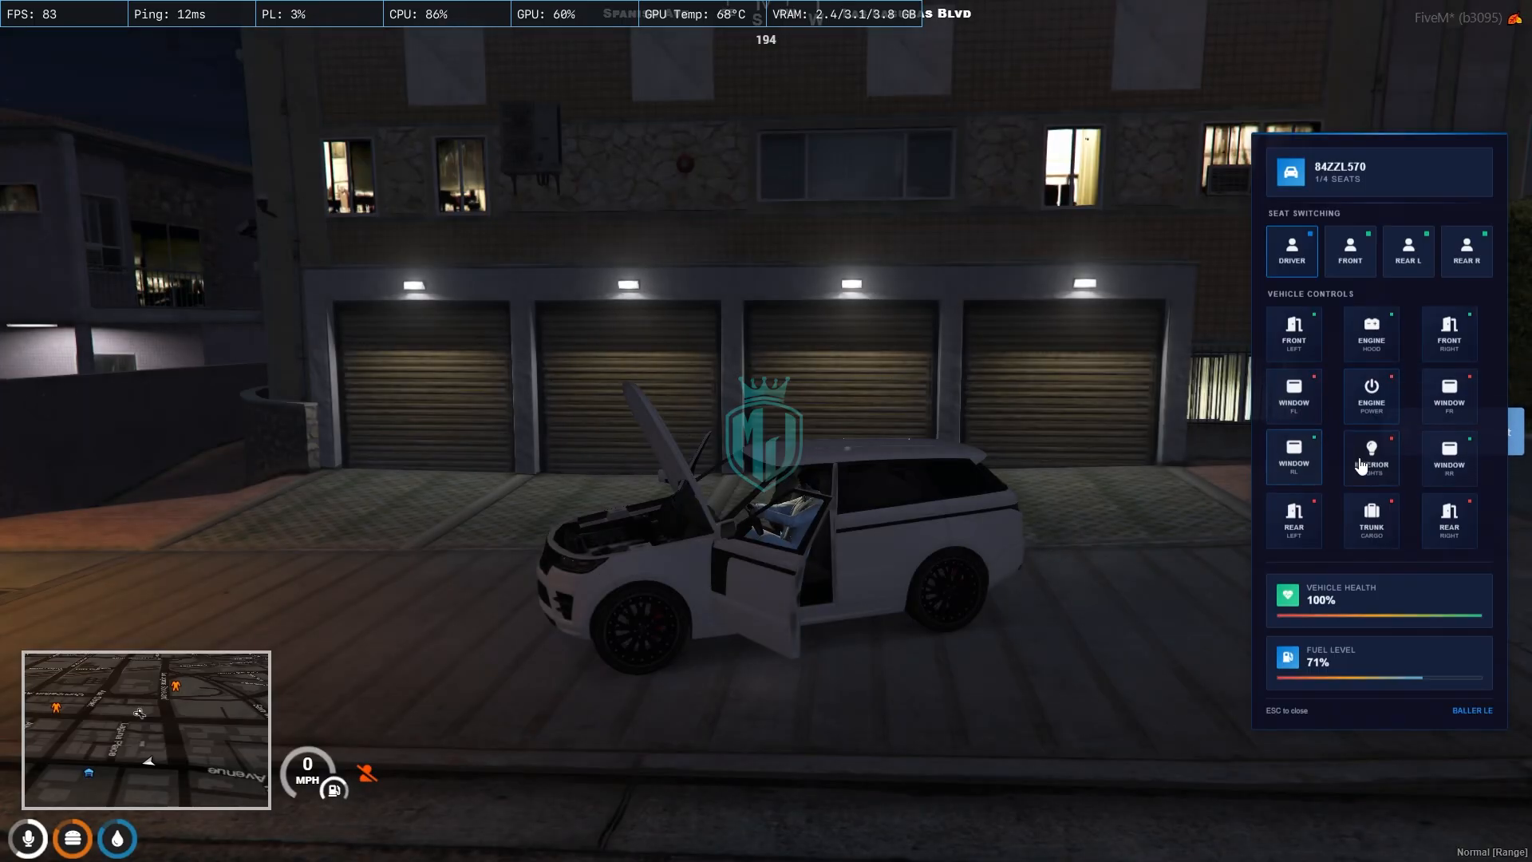
{"action": "left_click", "coordinate": [1369, 519]}
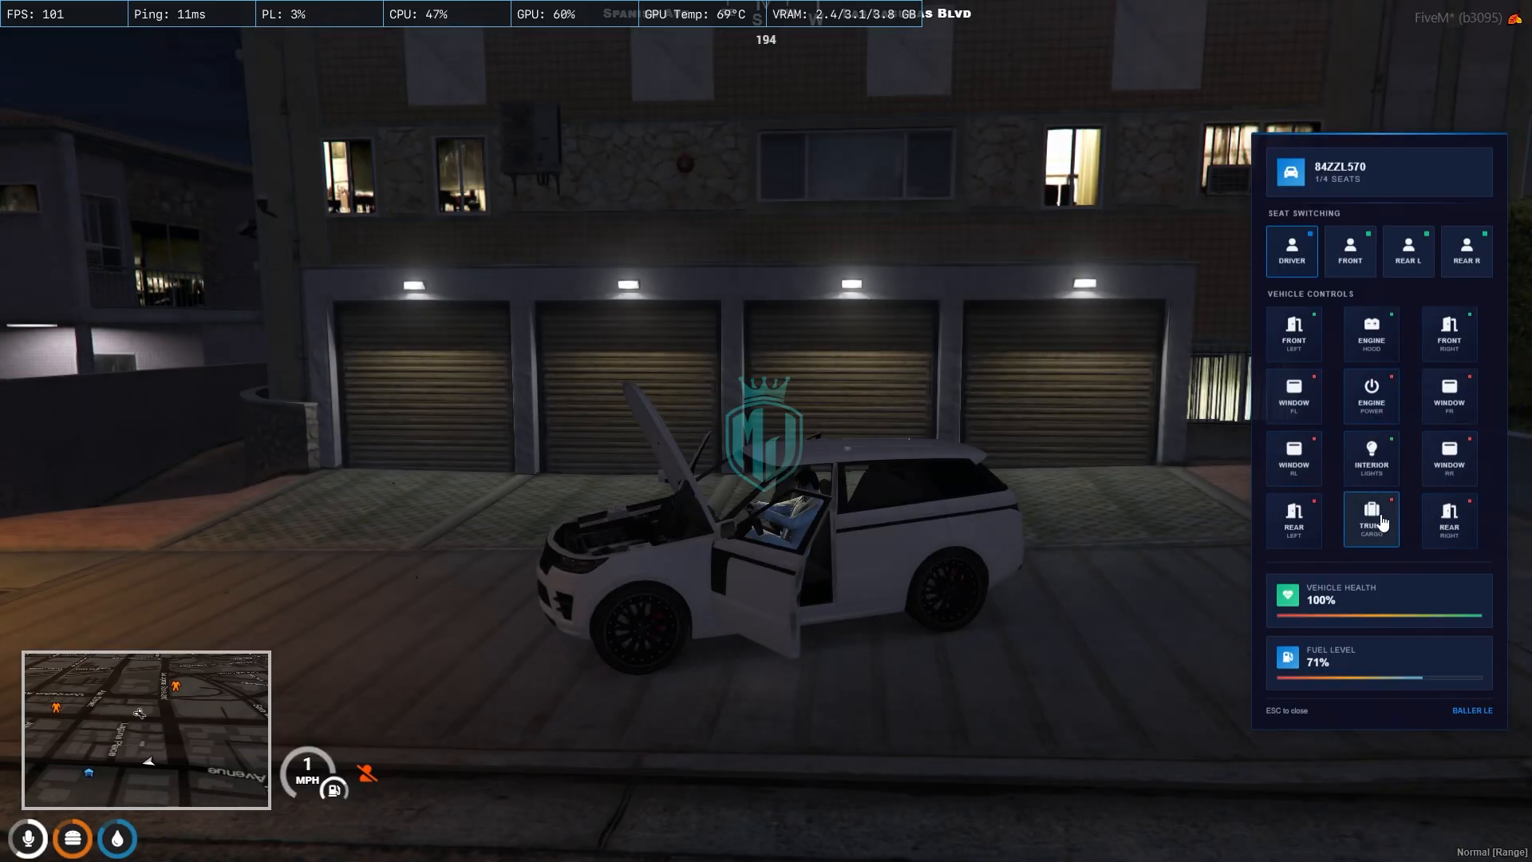
{"action": "left_click", "coordinate": [1369, 519]}
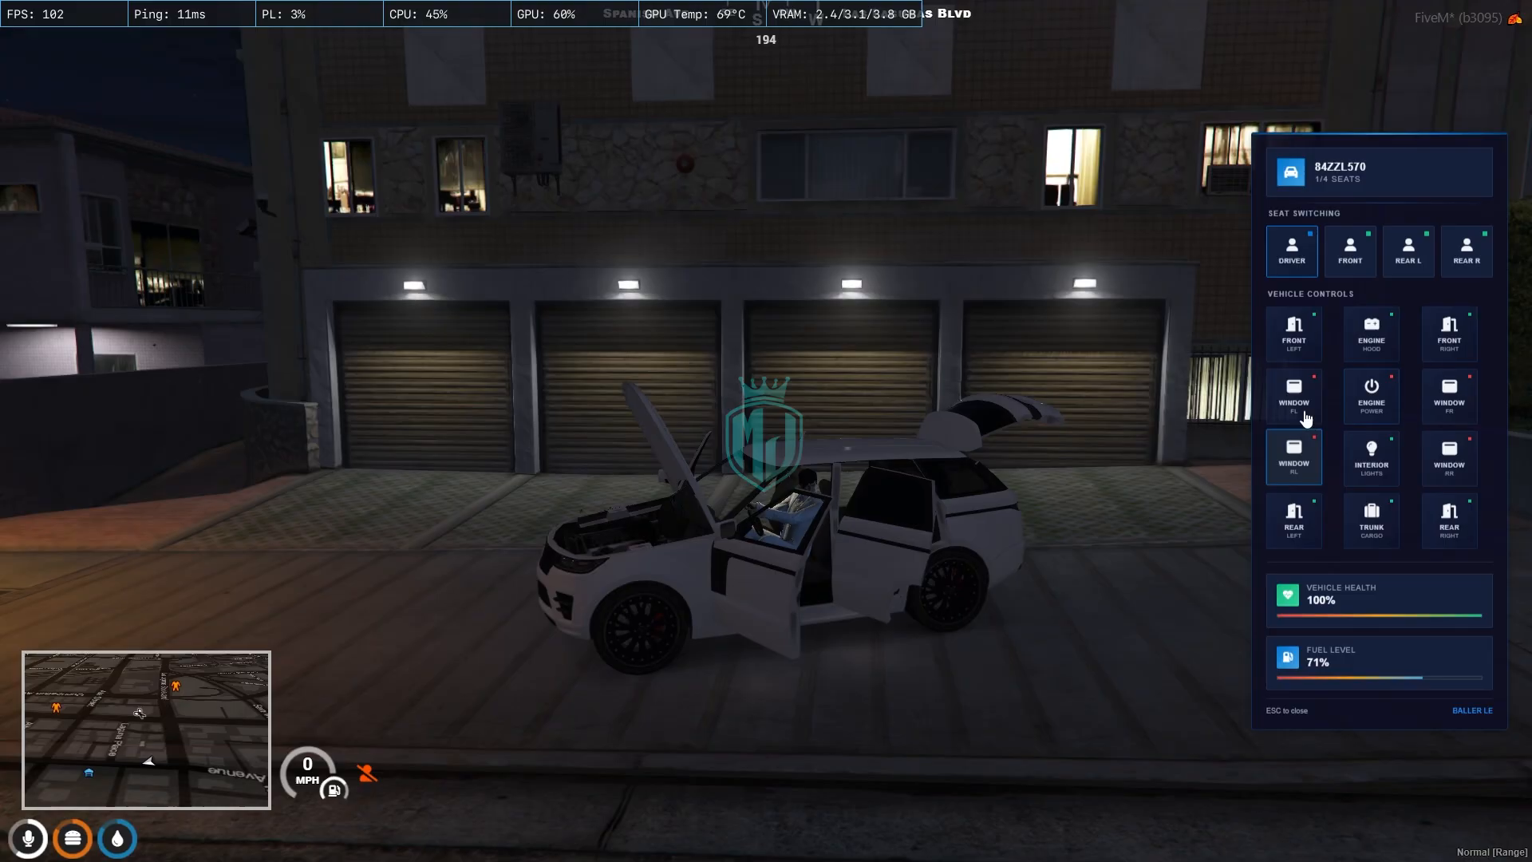
{"action": "left_click", "coordinate": [1293, 395]}
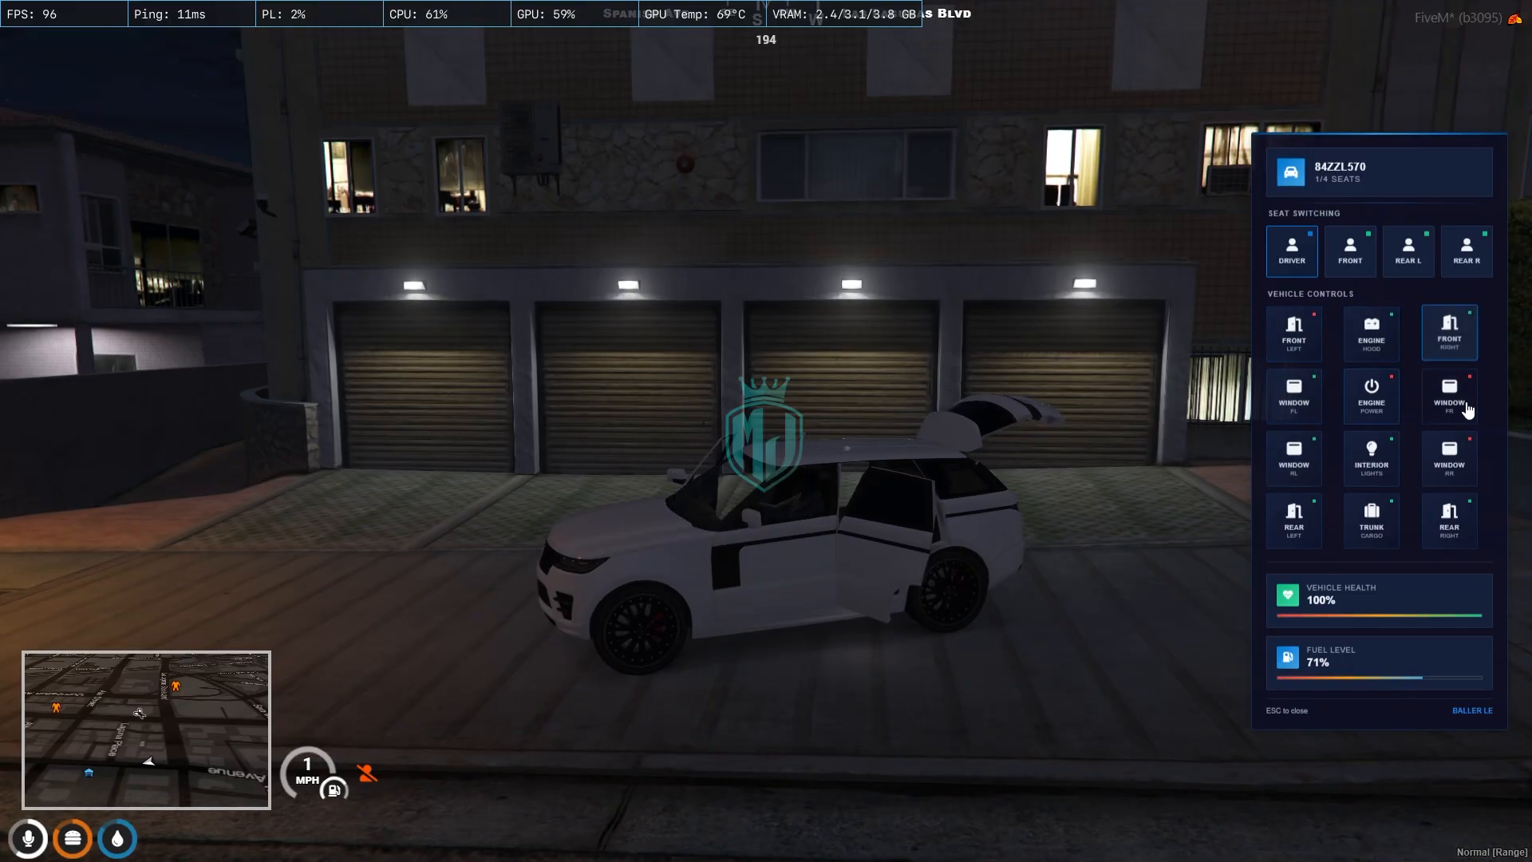
{"action": "left_click", "coordinate": [1371, 457]}
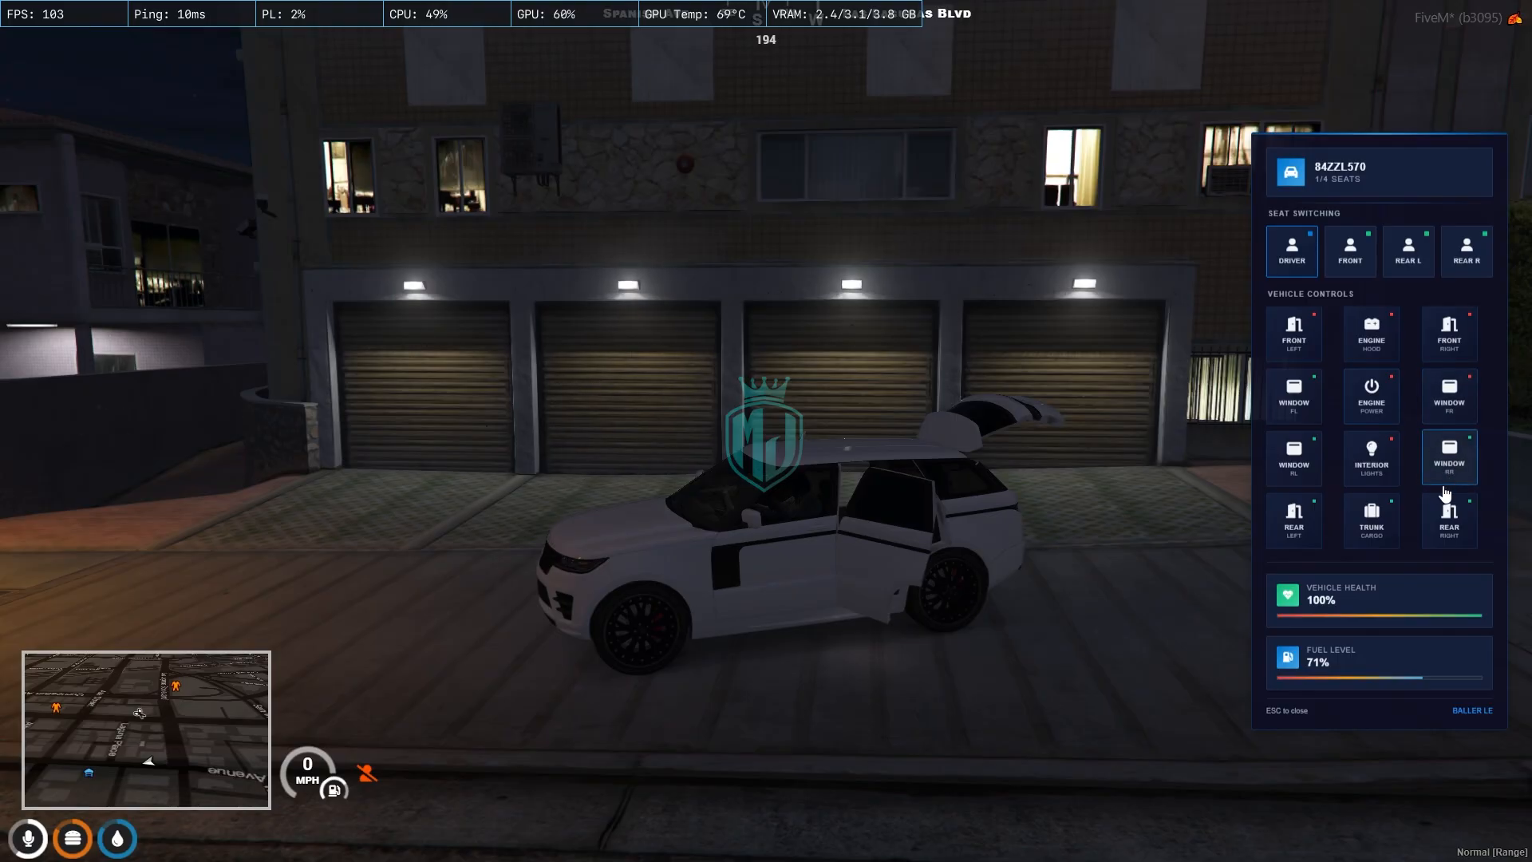
{"action": "left_click", "coordinate": [1291, 519]}
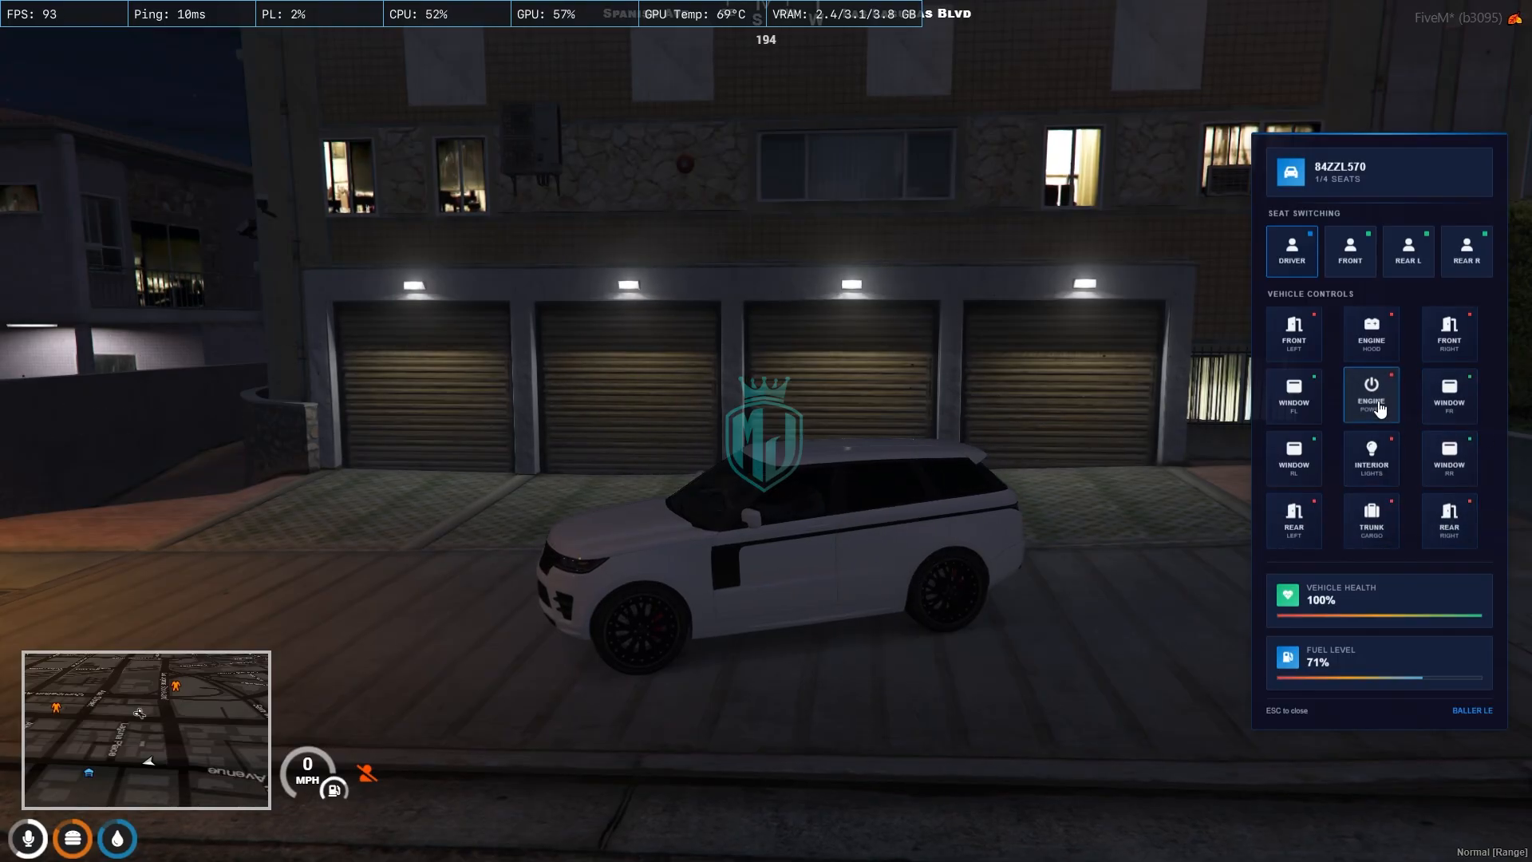
Step: Close the remaining open door and trunk and switch the engine power on
{"action": "left_click", "coordinate": [1370, 394]}
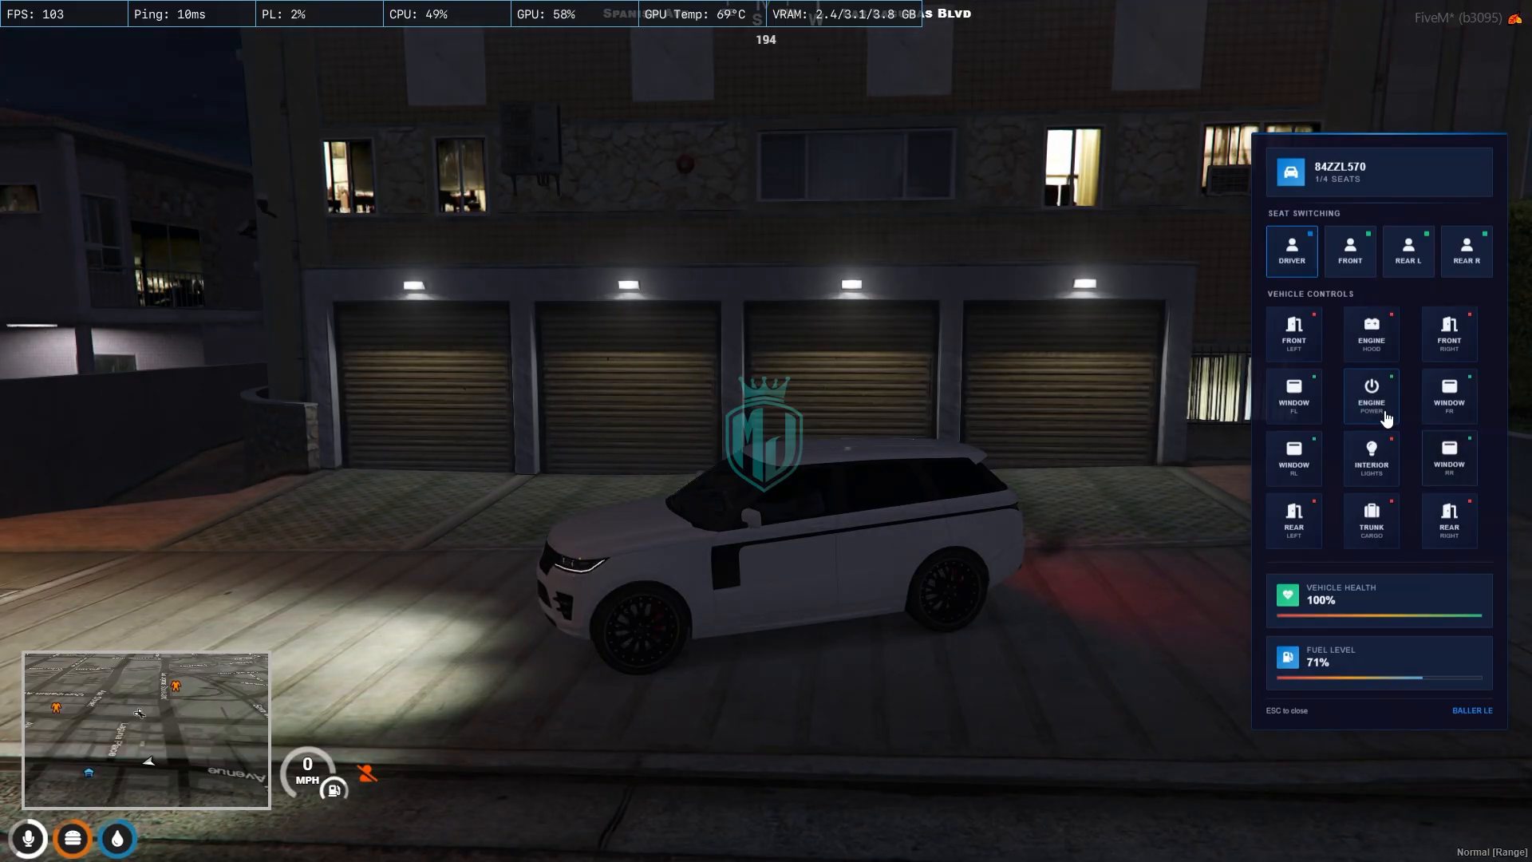
{"action": "left_click", "coordinate": [1369, 458]}
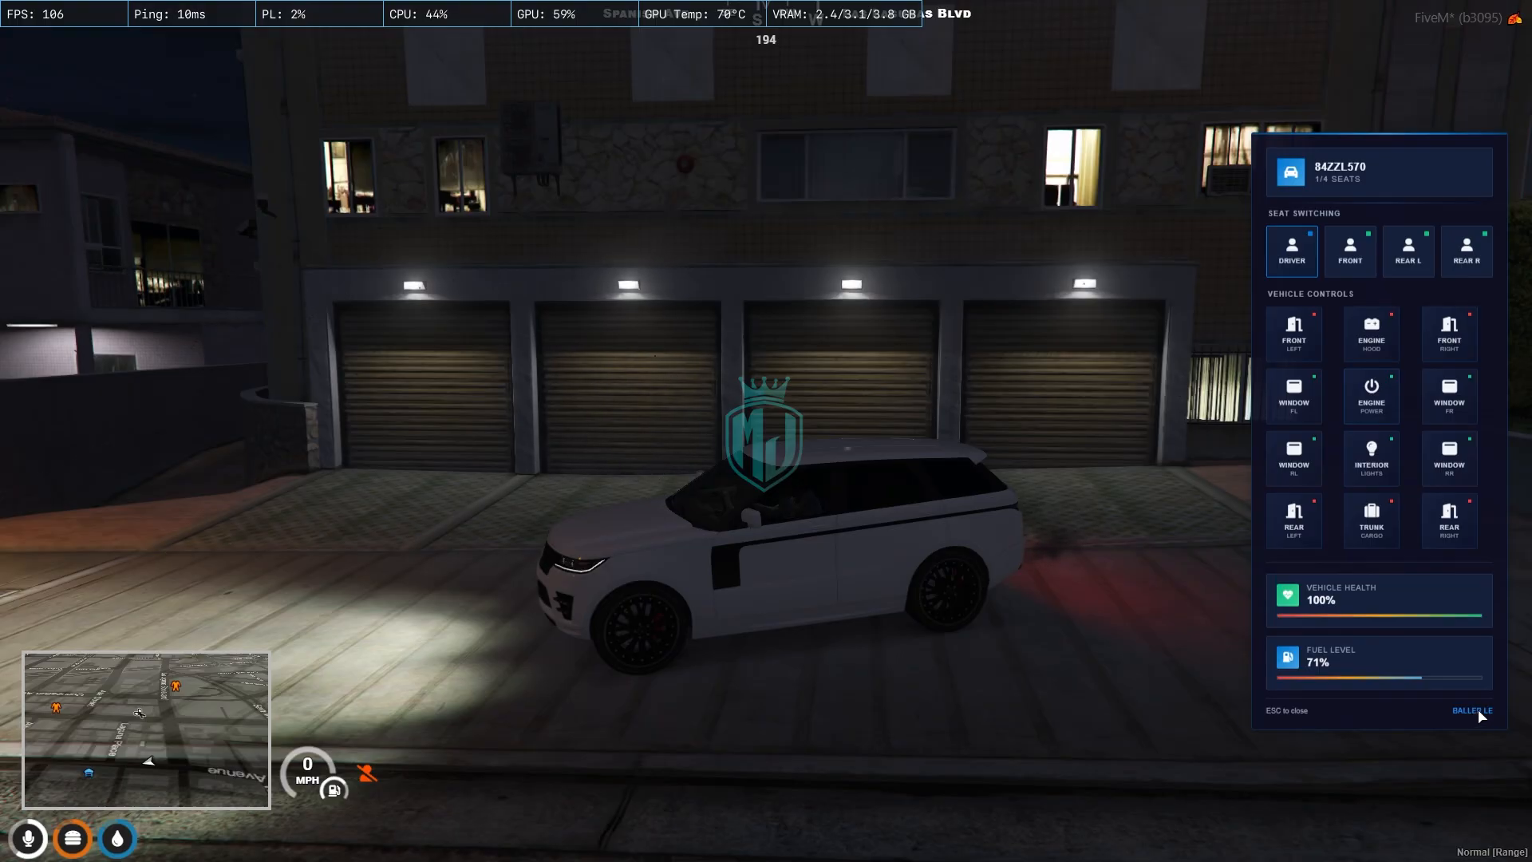
{"action": "mouse_move", "coordinate": [1378, 718]}
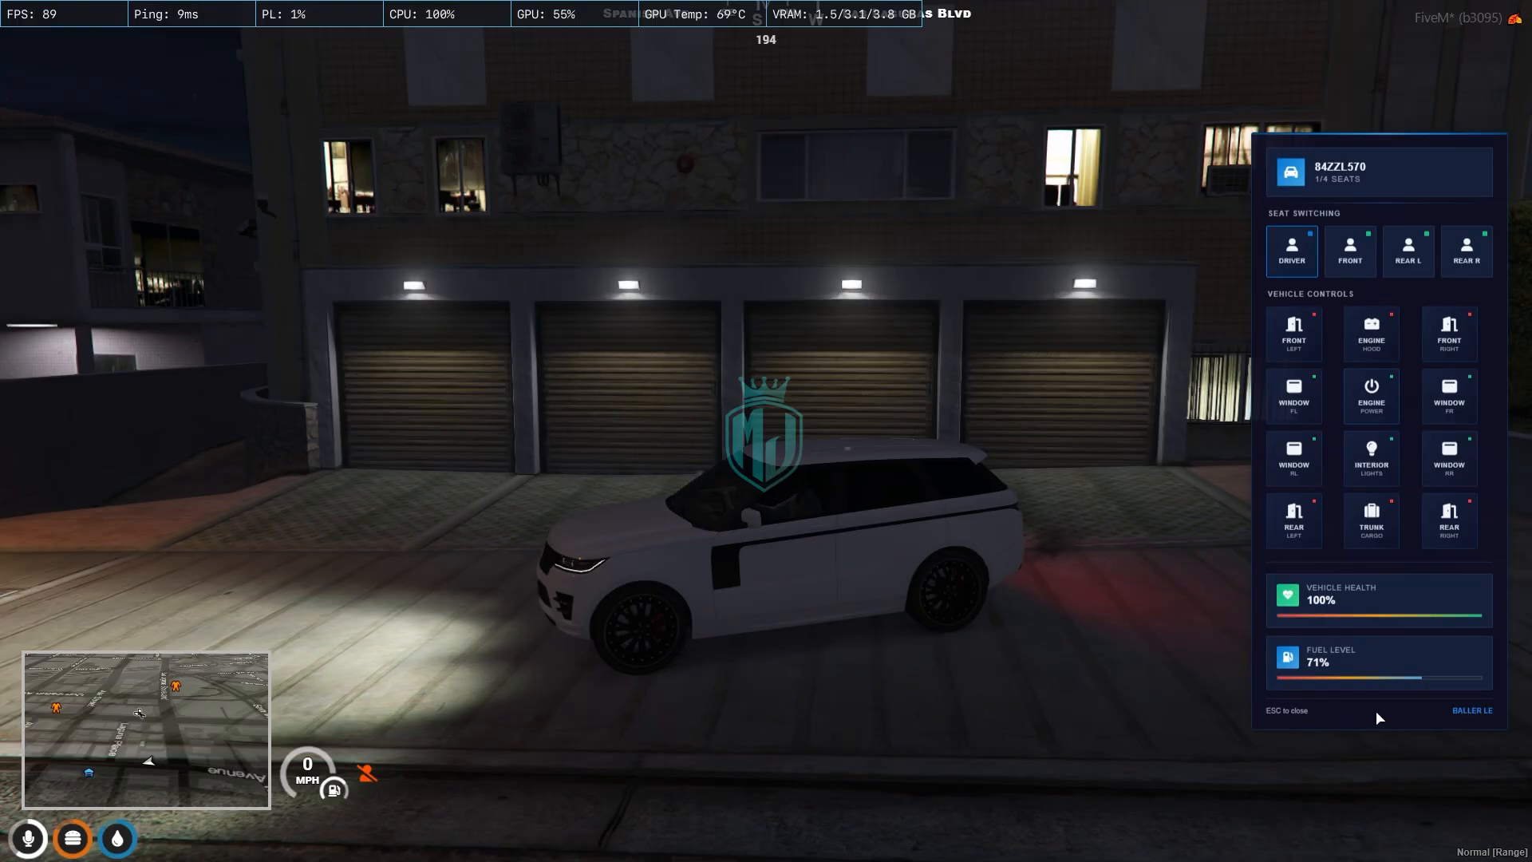